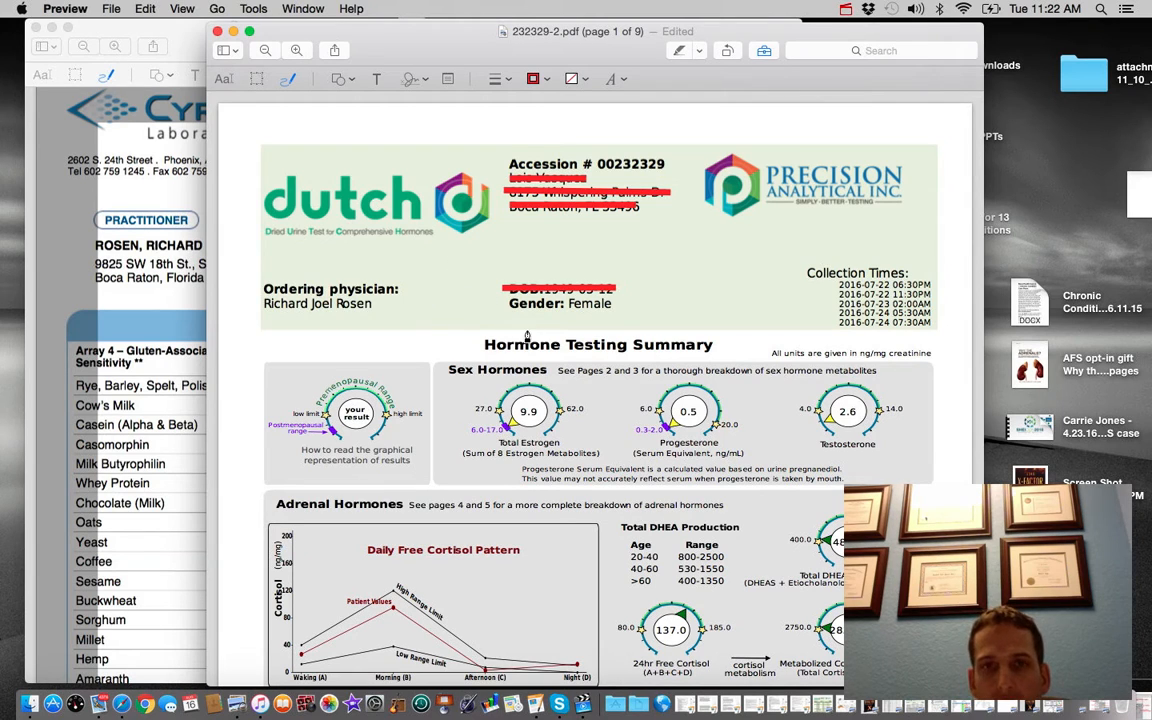
mouse_move(544, 292)
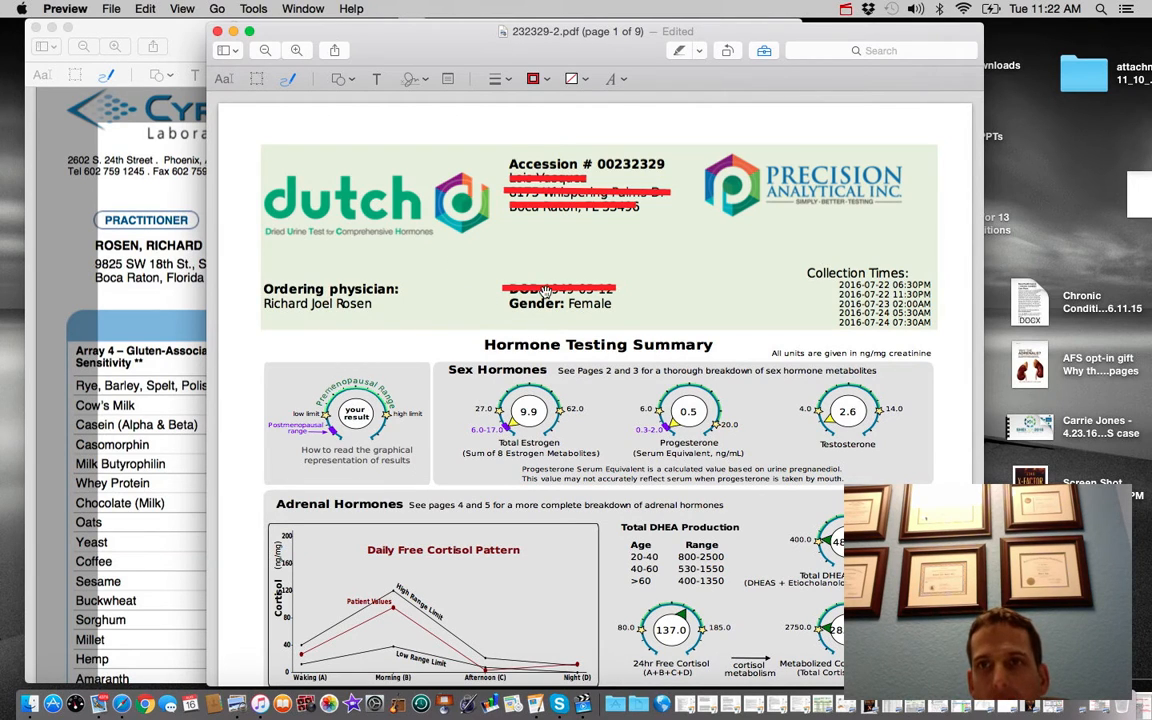
mouse_move(512, 312)
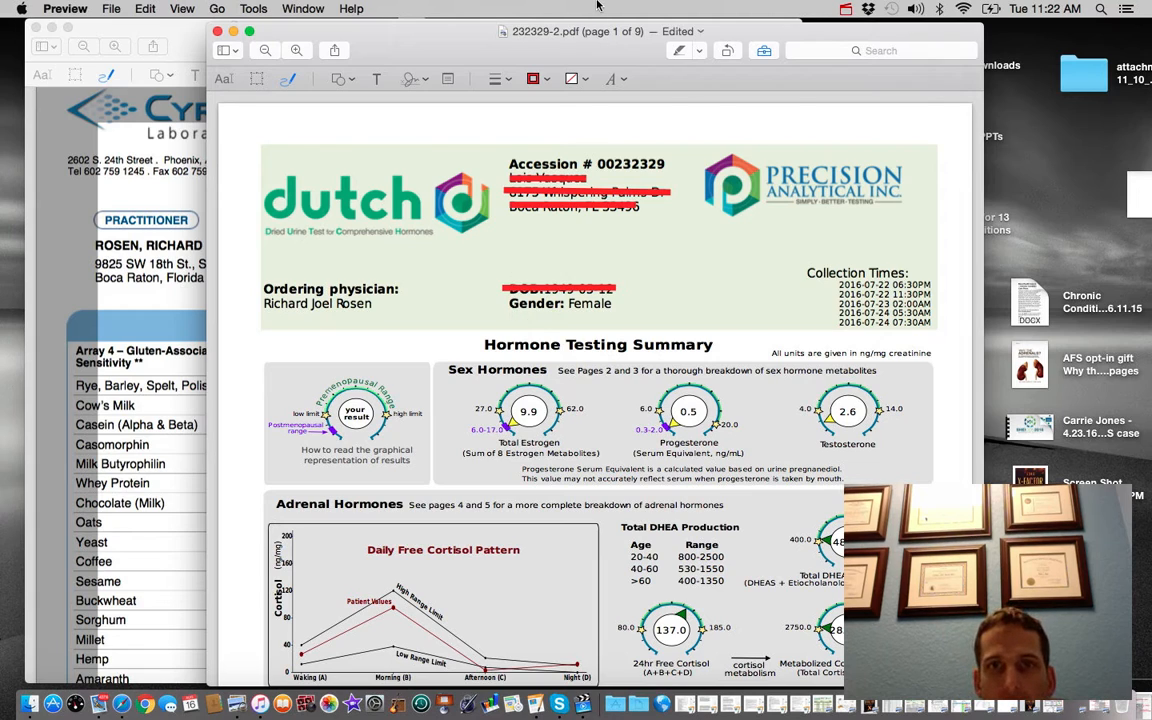
Switch focus via the menu bar with the boxed and circled cortisol results unchanged
click(844, 8)
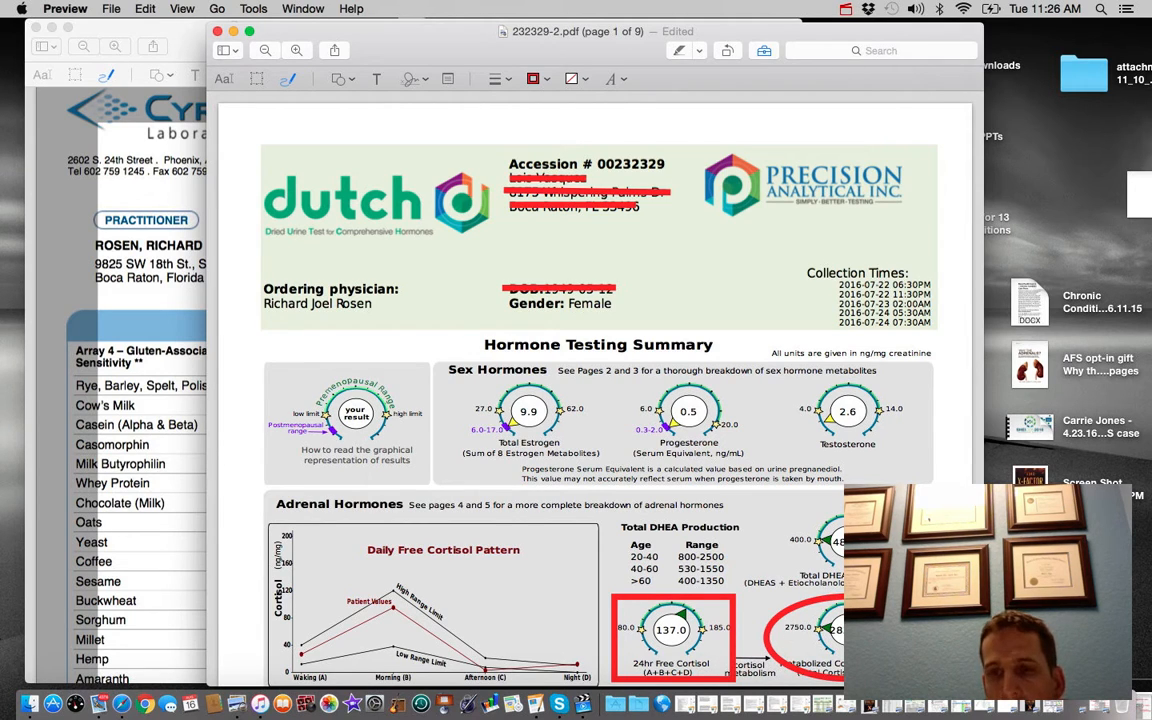
mouse_move(678, 644)
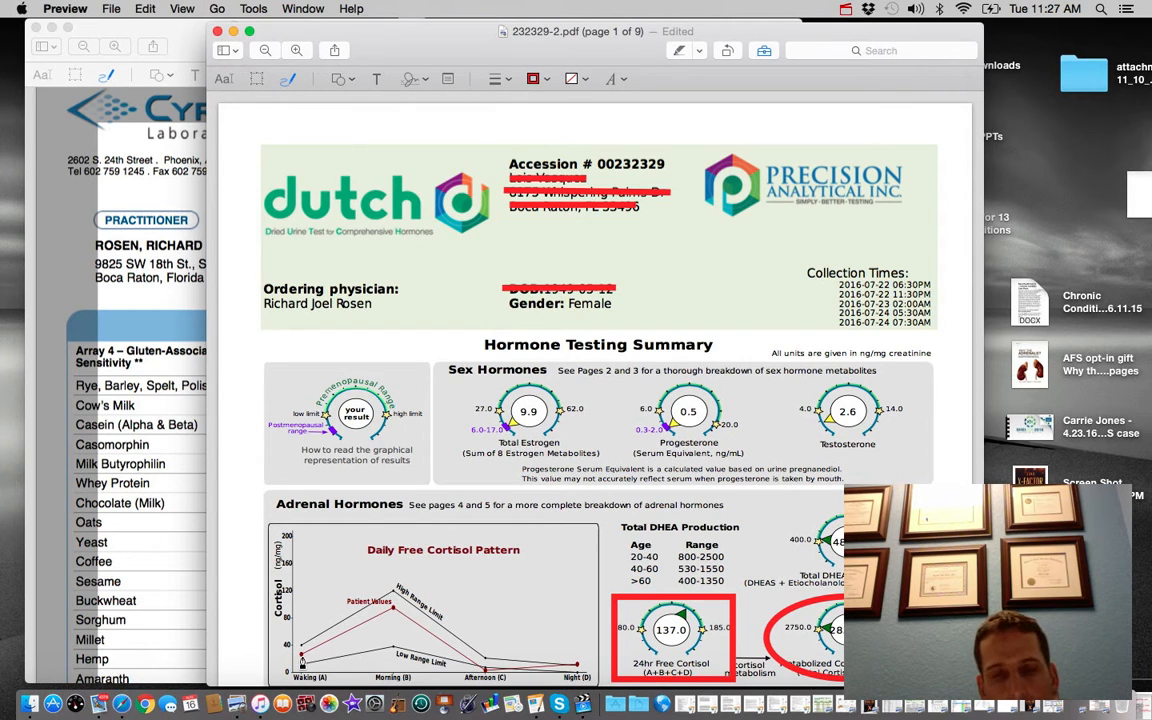
mouse_move(344, 640)
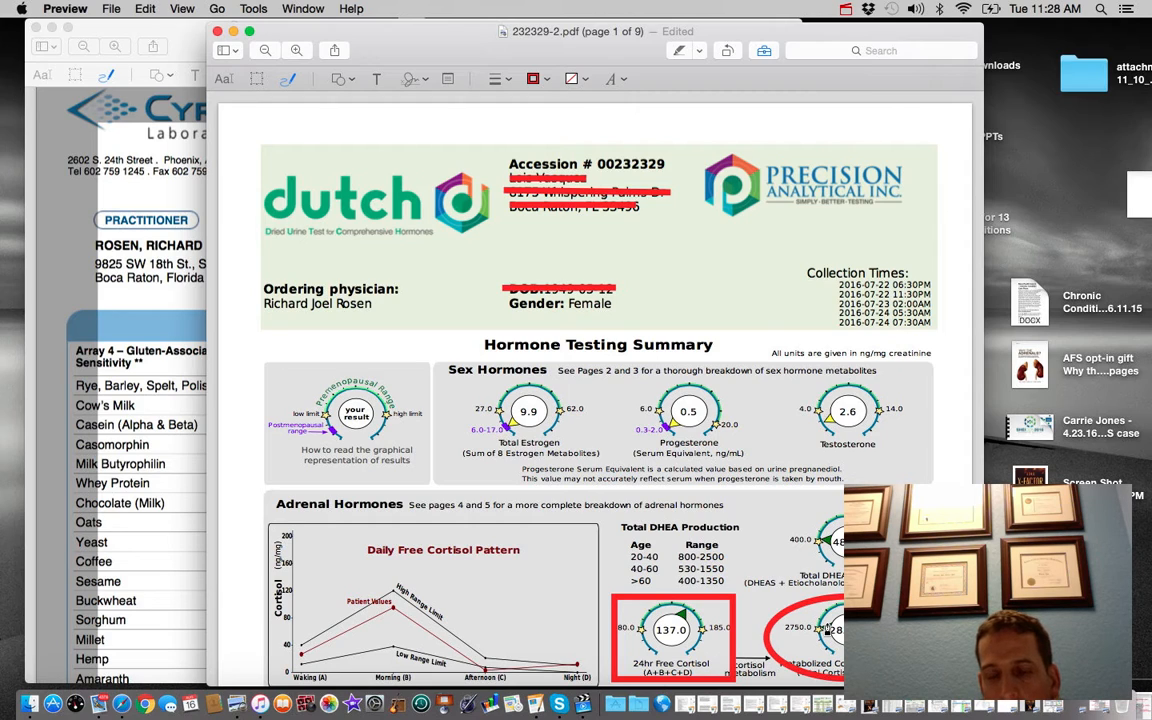
mouse_move(806, 512)
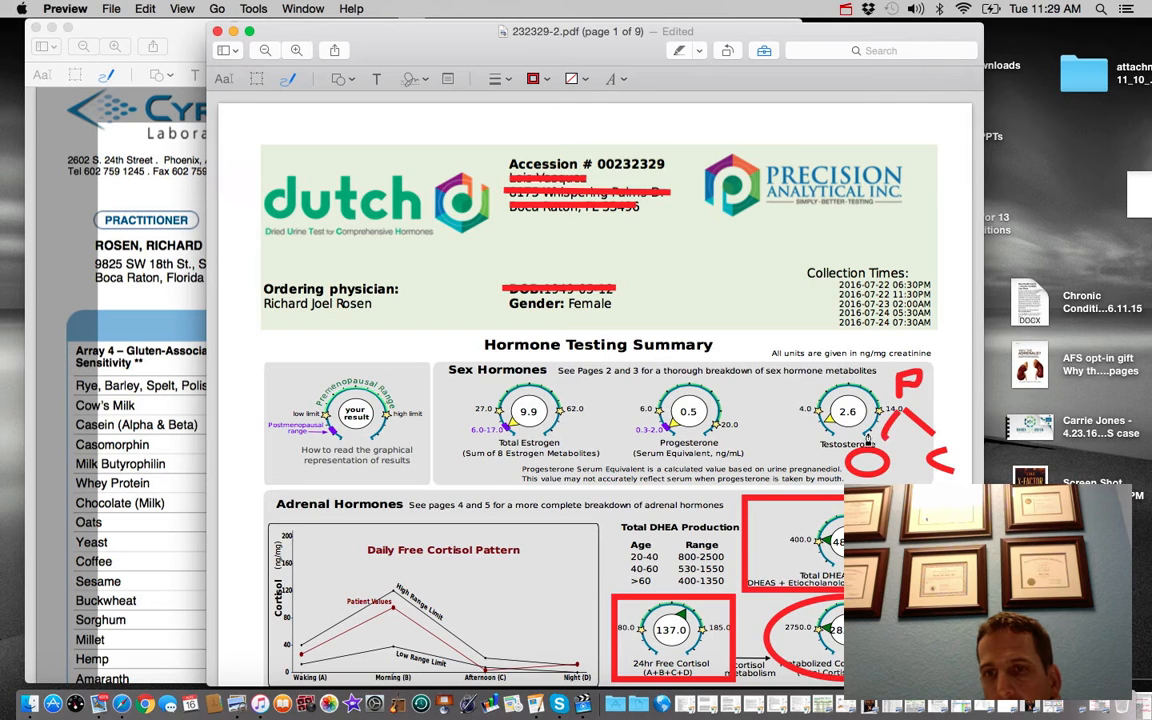
Sketch a red circle around the 137.0 24hr Free Cortisol gauge
drag(868, 444, 904, 432)
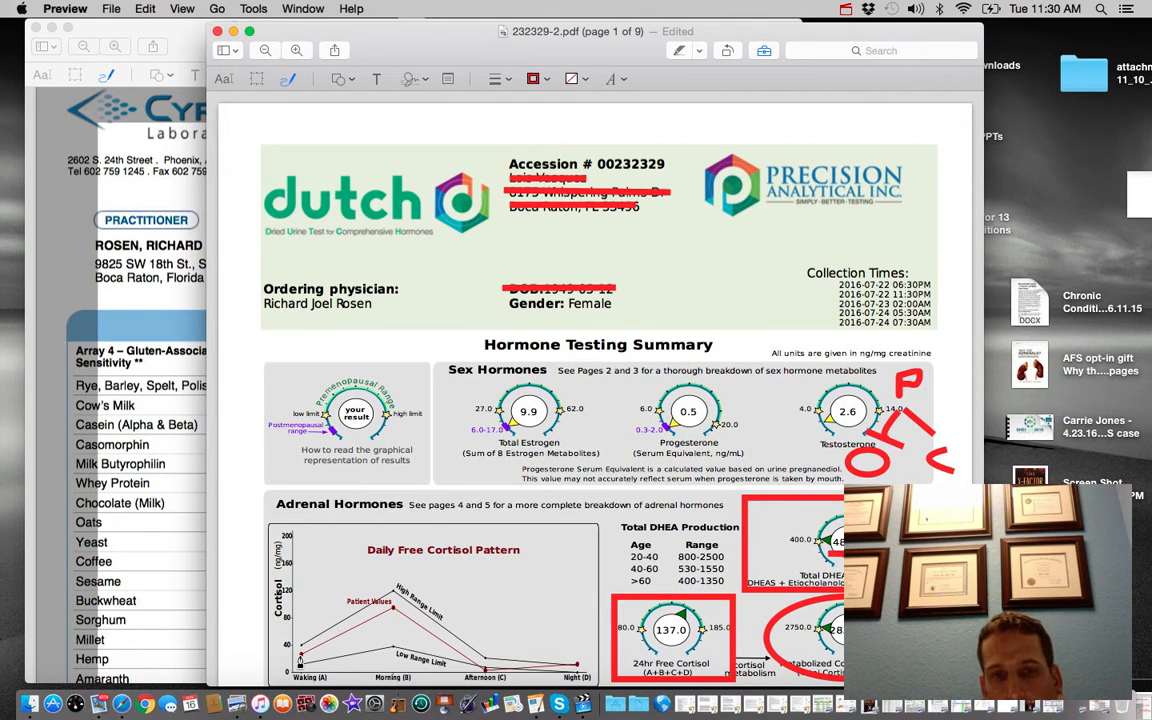
Scribble red freehand strokes across the Daily Free Cortisol Pattern graph
drag(300, 664, 396, 612)
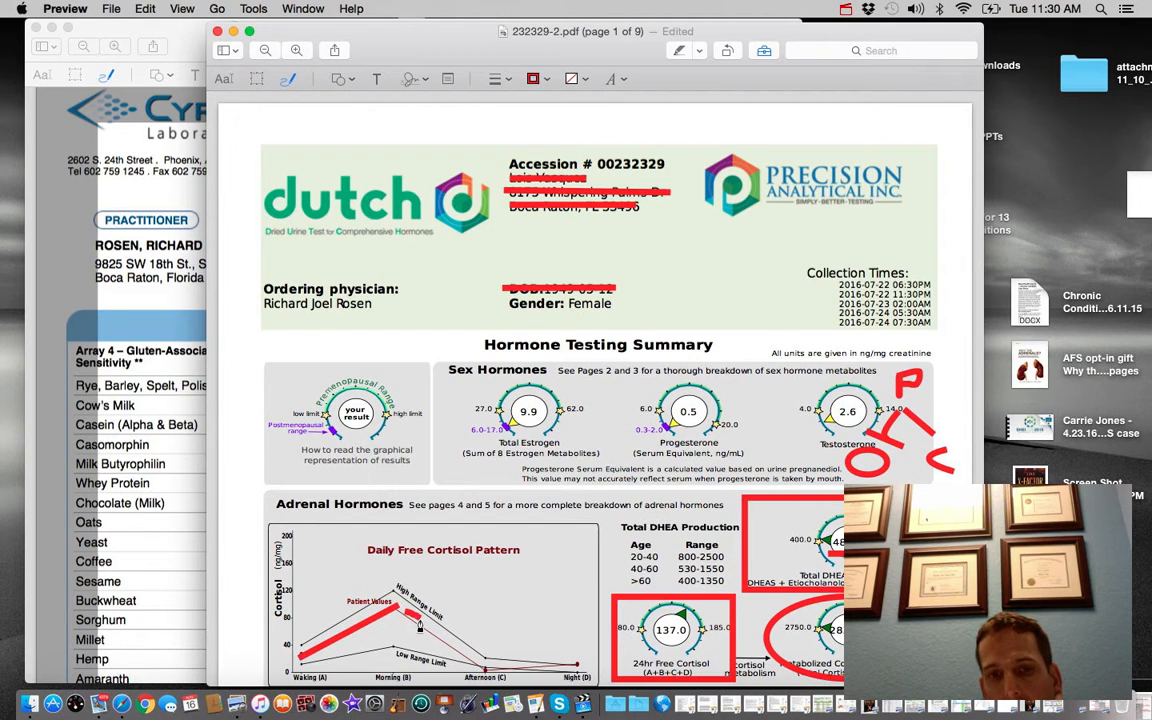
drag(410, 616, 496, 670)
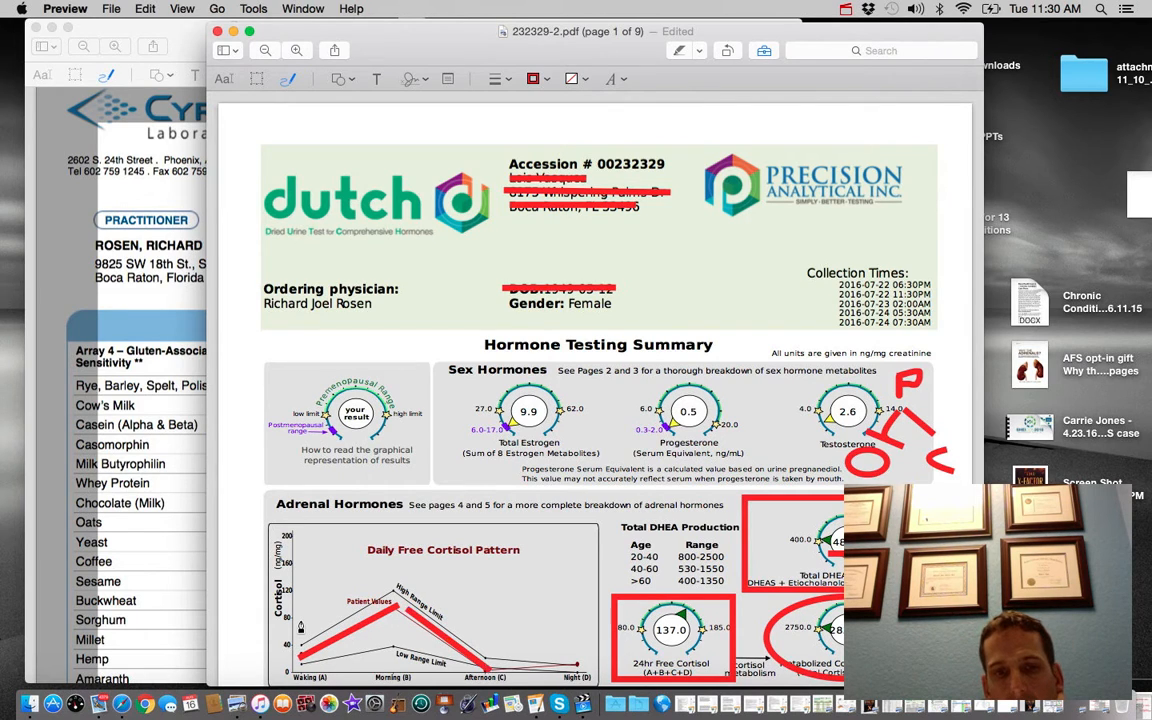
drag(300, 620, 396, 656)
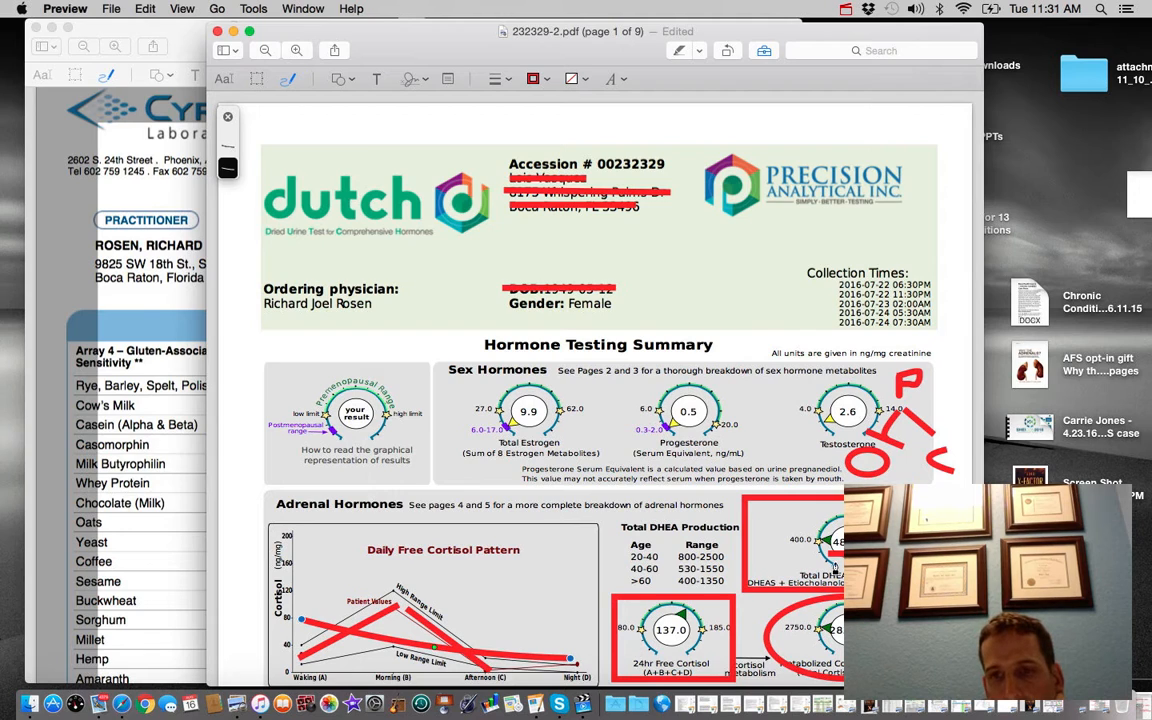
mouse_move(730, 640)
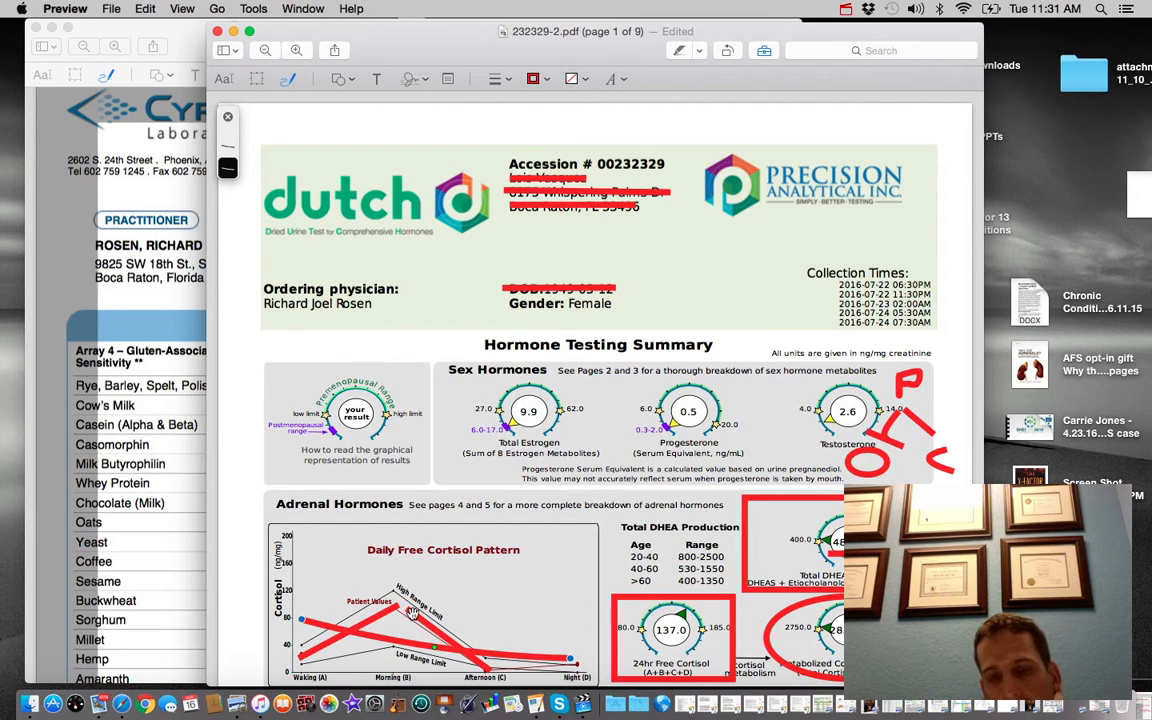
mouse_move(528, 584)
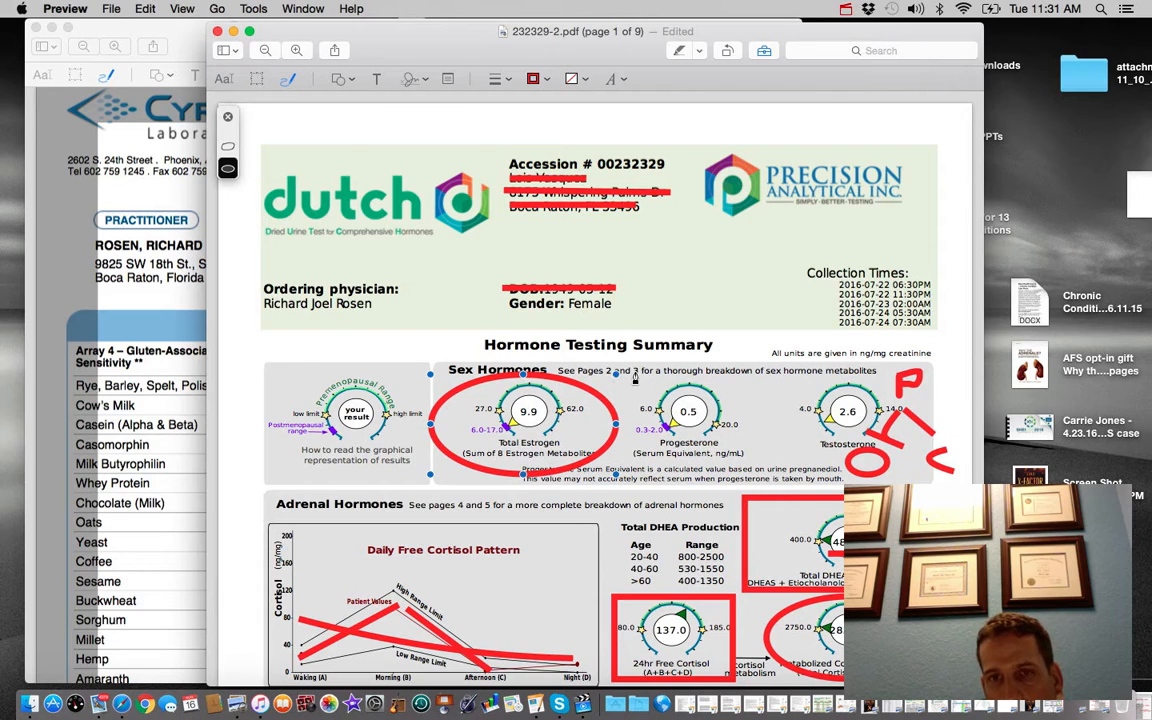
drag(640, 378, 736, 470)
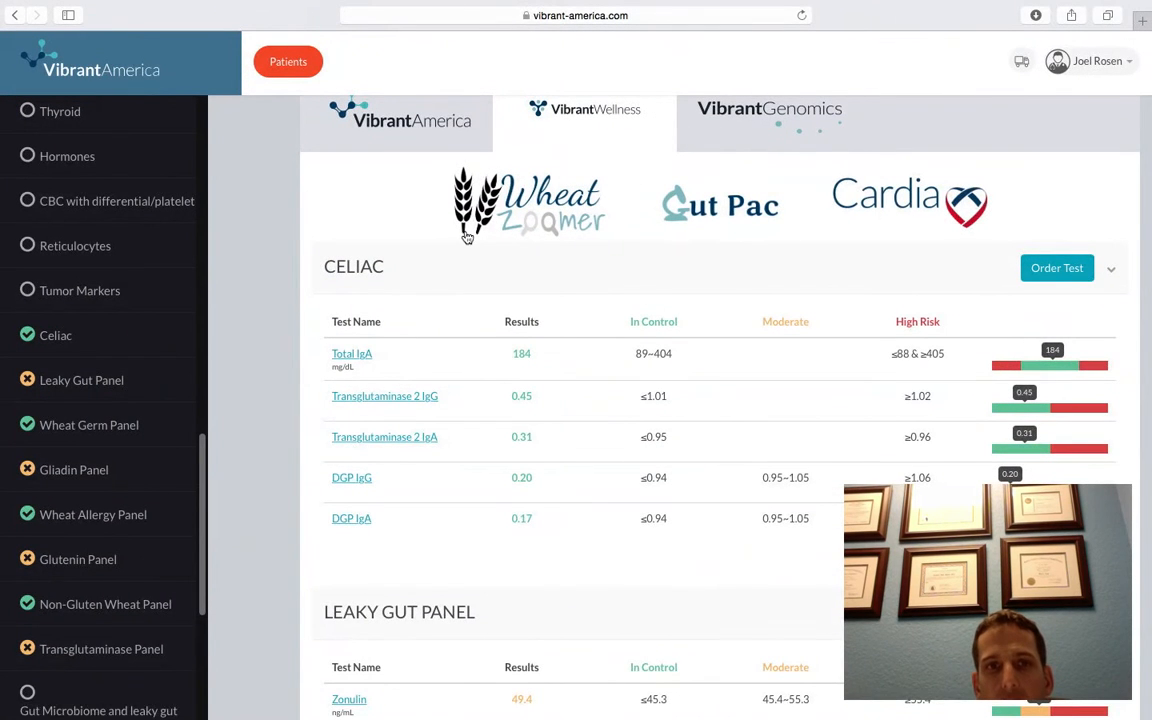
mouse_move(540, 210)
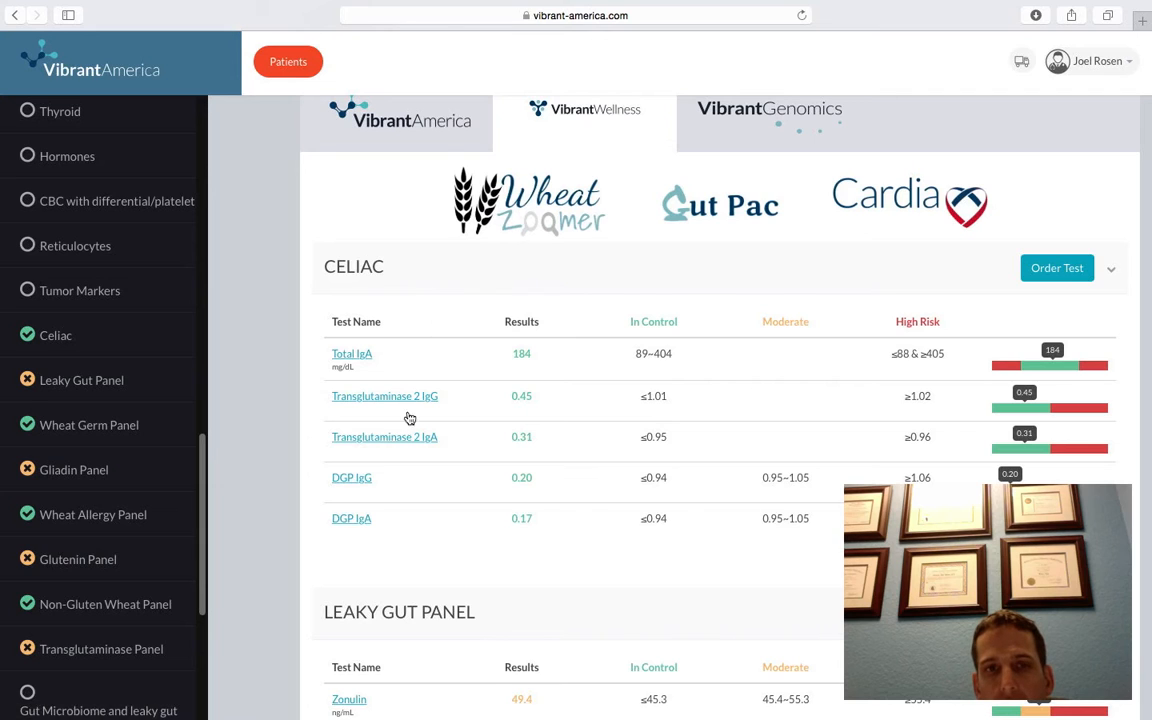
mouse_move(308, 462)
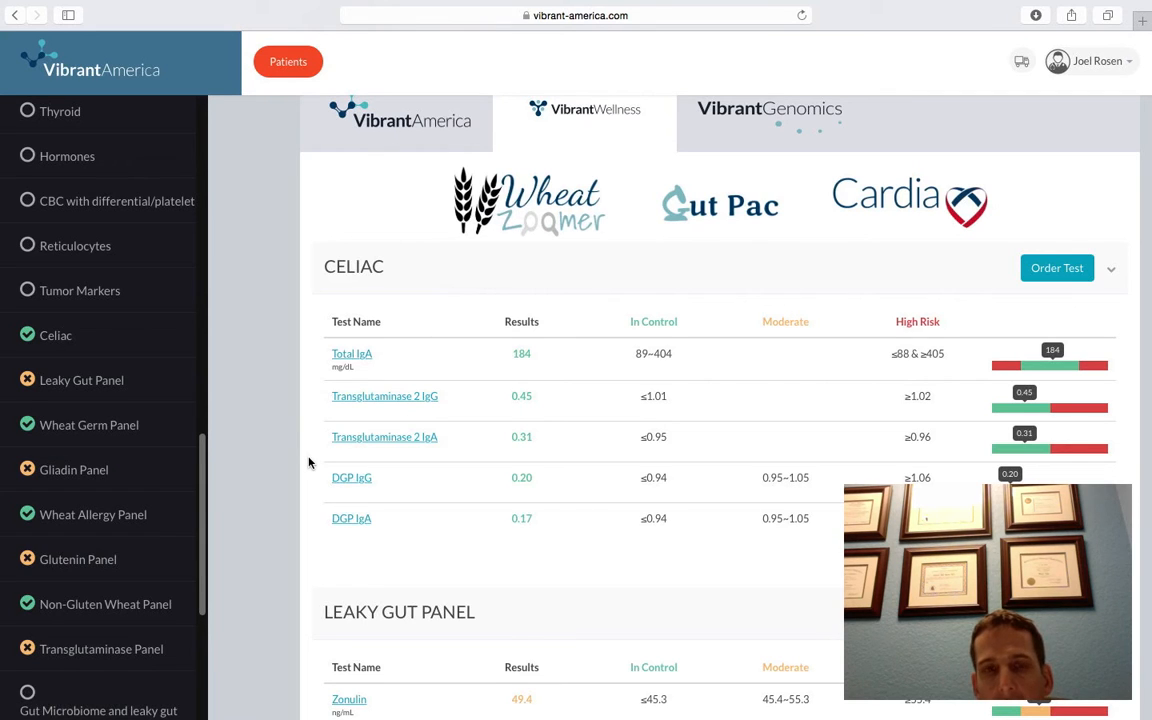
scroll(down, 3)
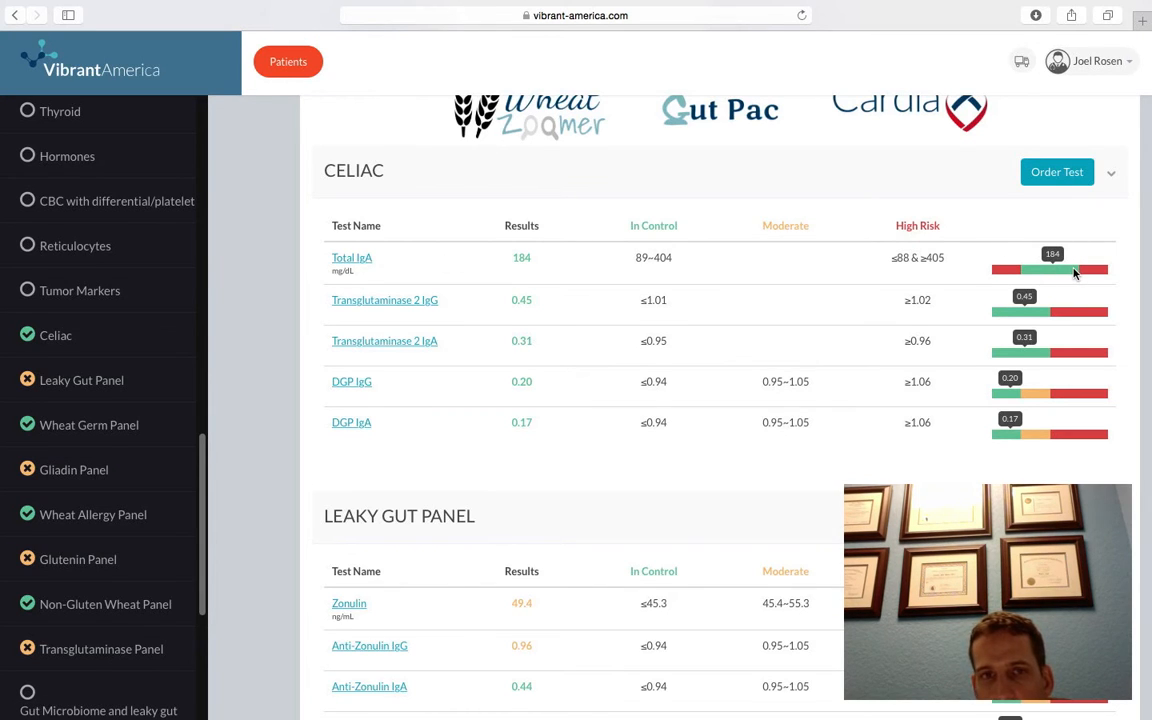
scroll(down, 3)
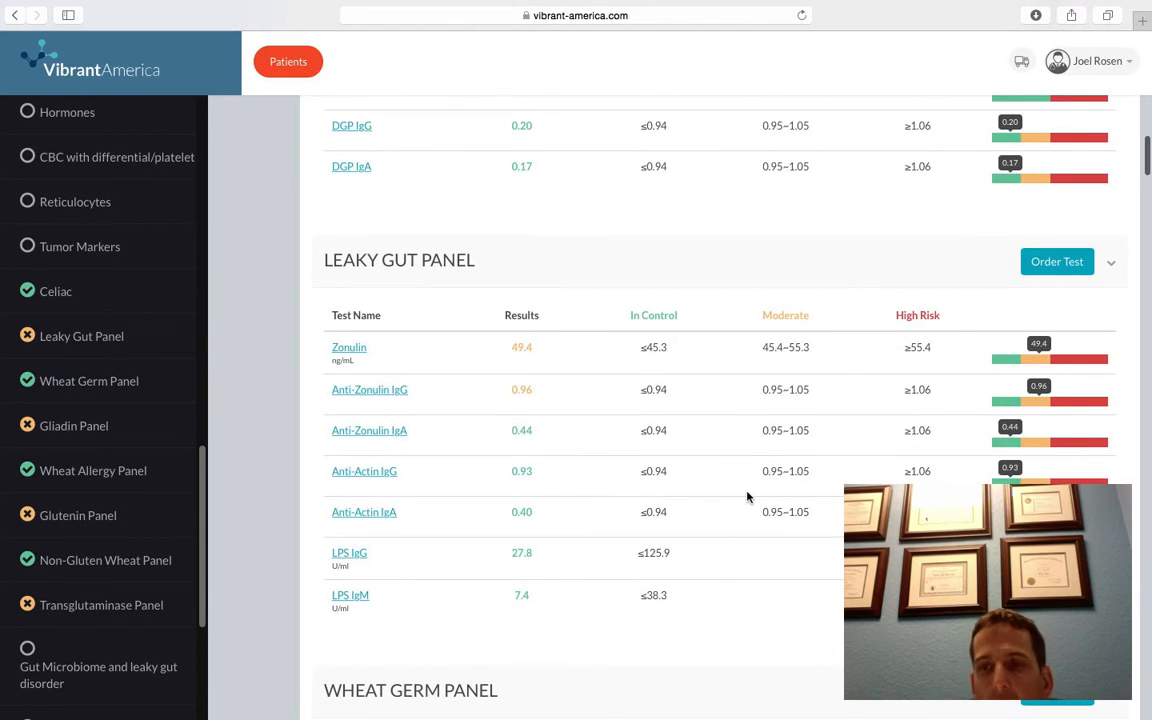
mouse_move(364, 388)
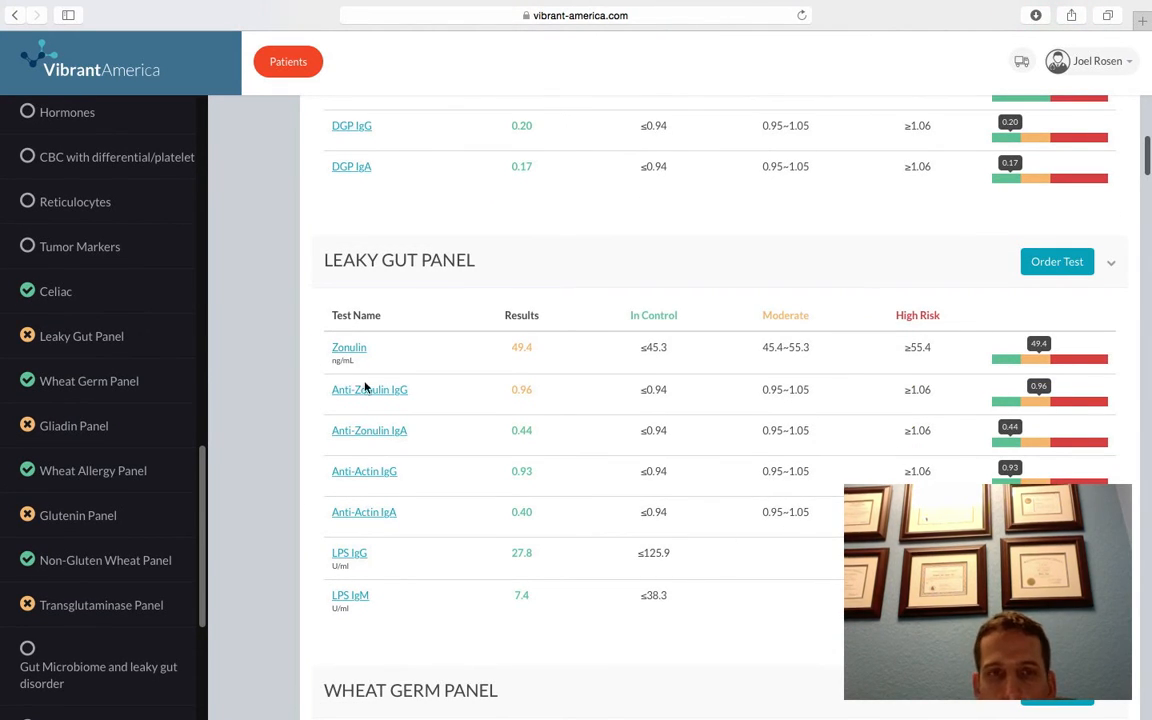
mouse_move(476, 396)
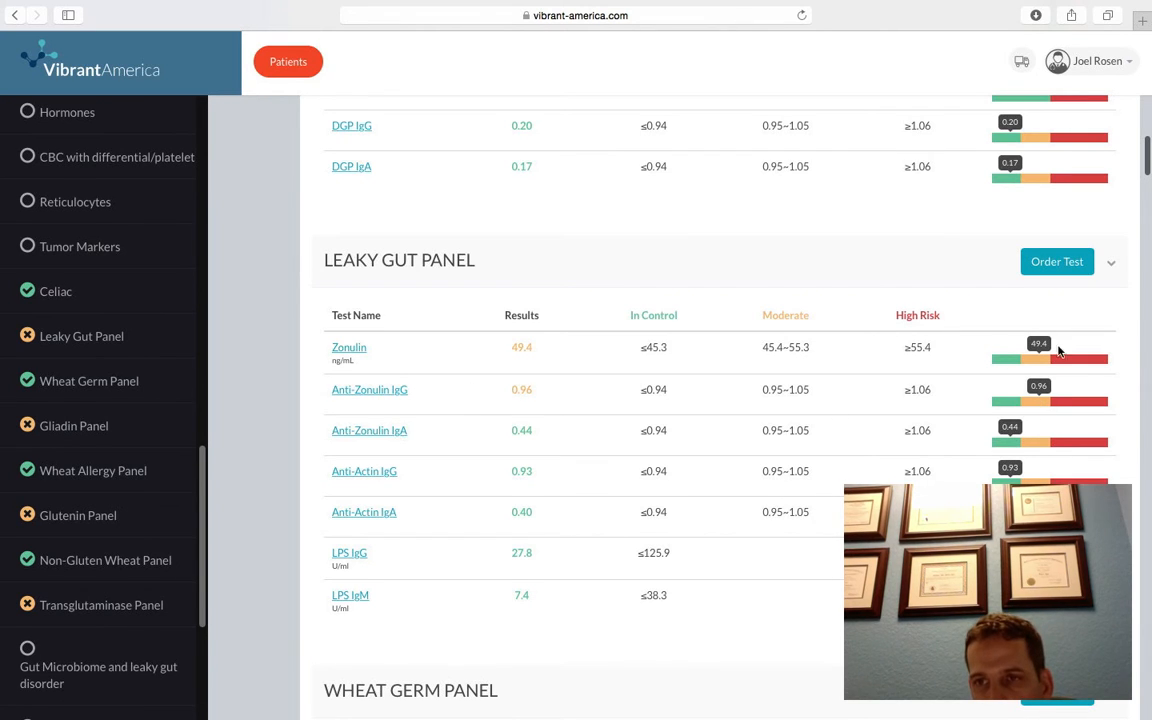
mouse_move(730, 446)
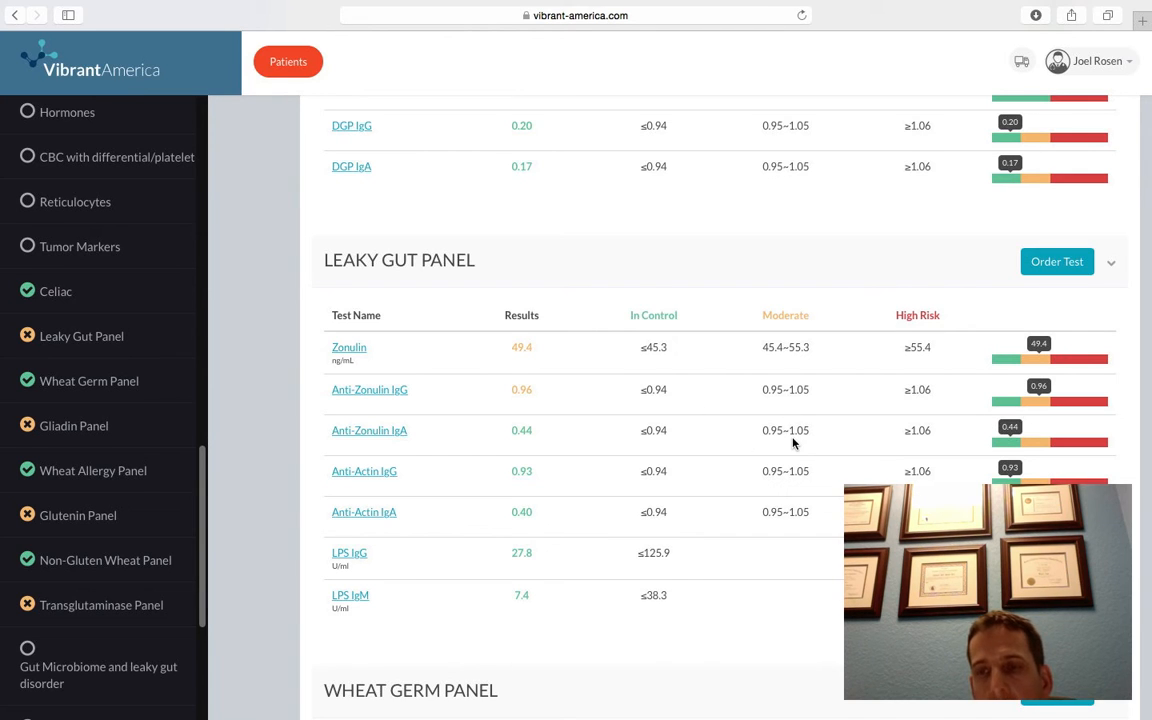
mouse_move(580, 444)
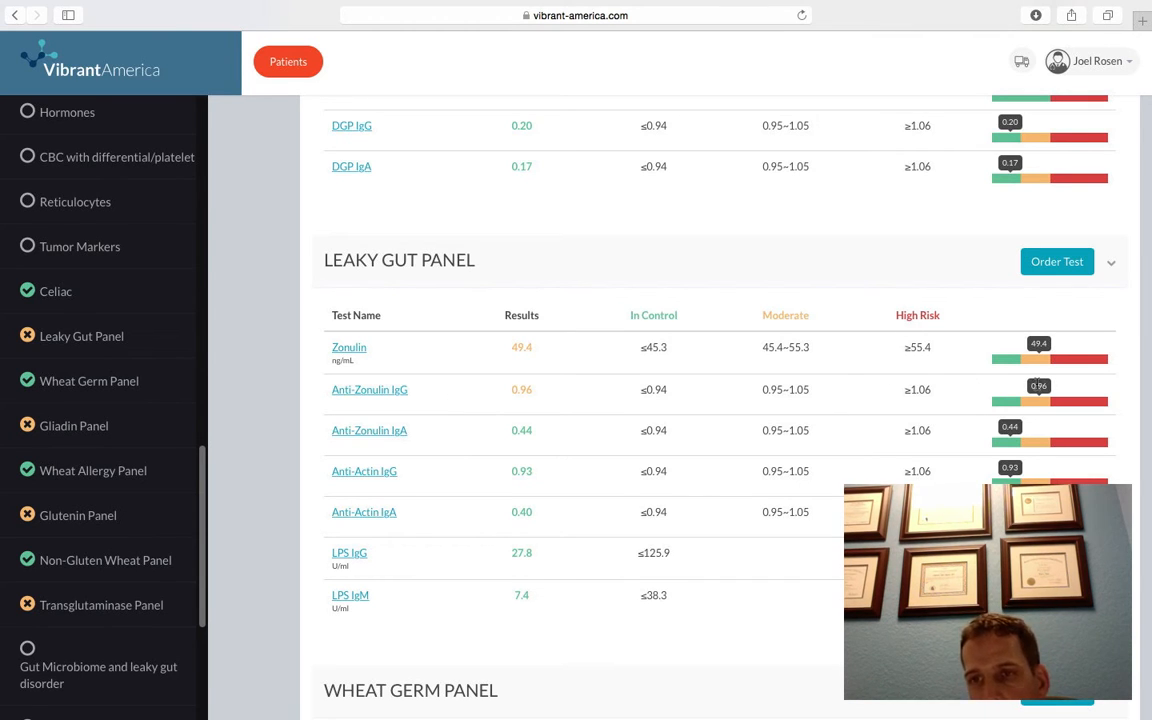
Scroll past the Leaky Gut Panel to the Wheat Germ and Gliadin results
scroll(down, 3)
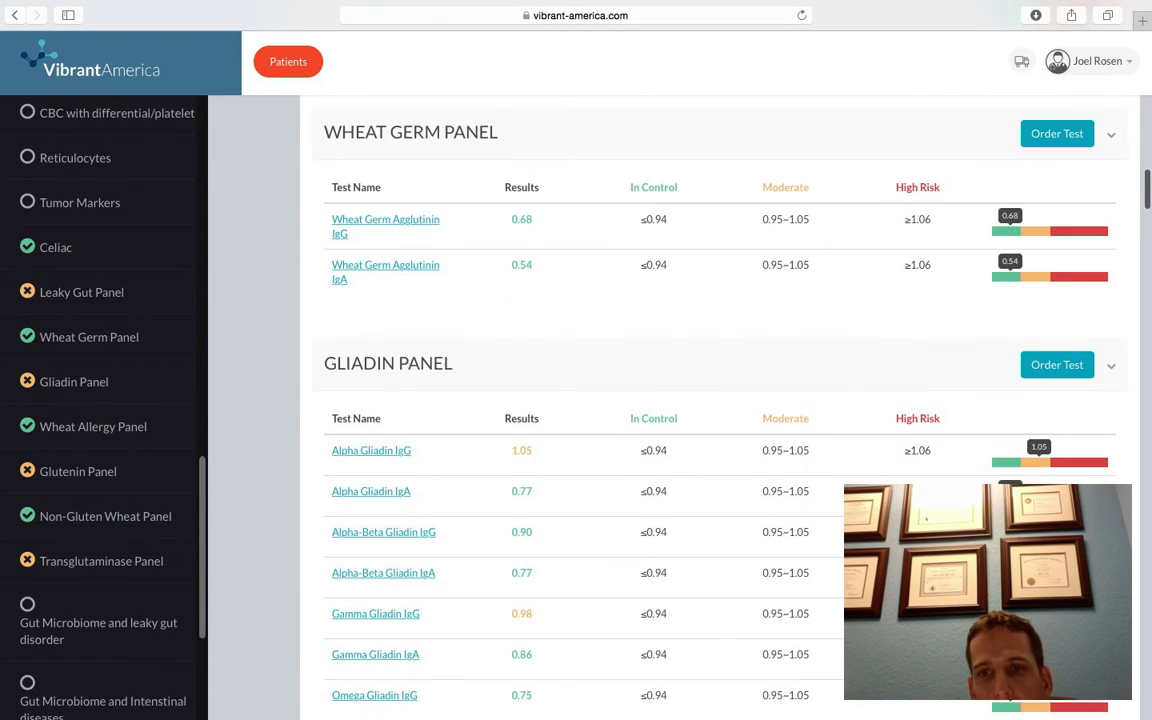
scroll(down, 3)
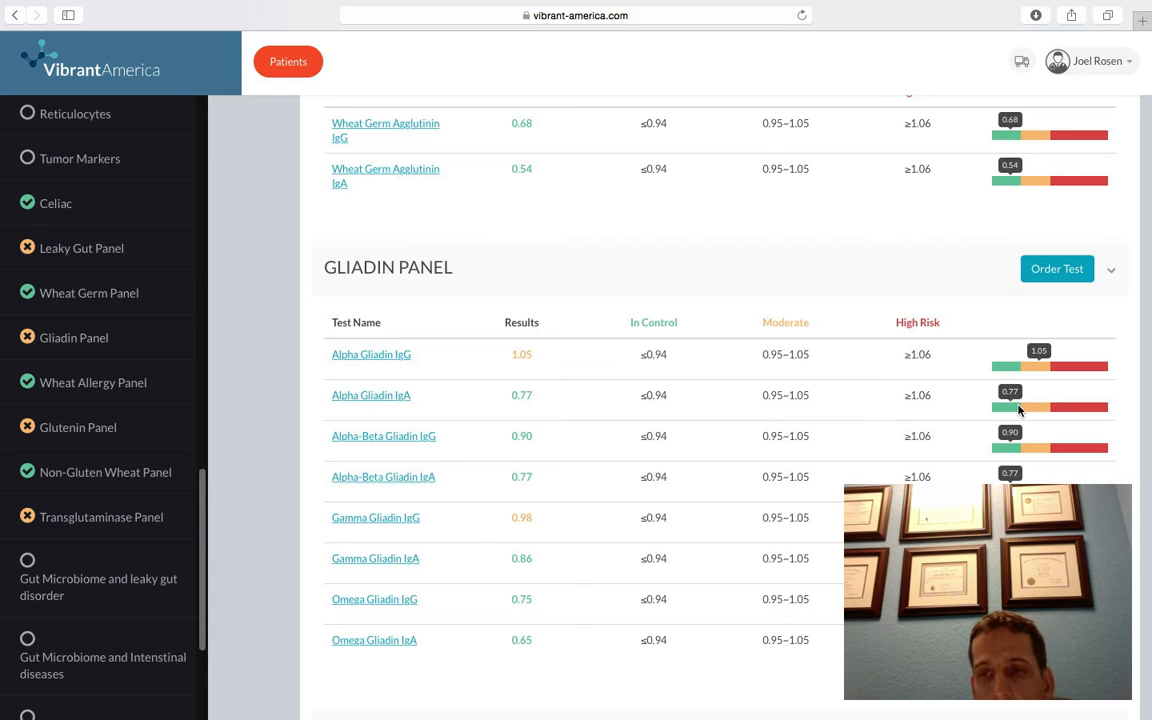
mouse_move(1060, 420)
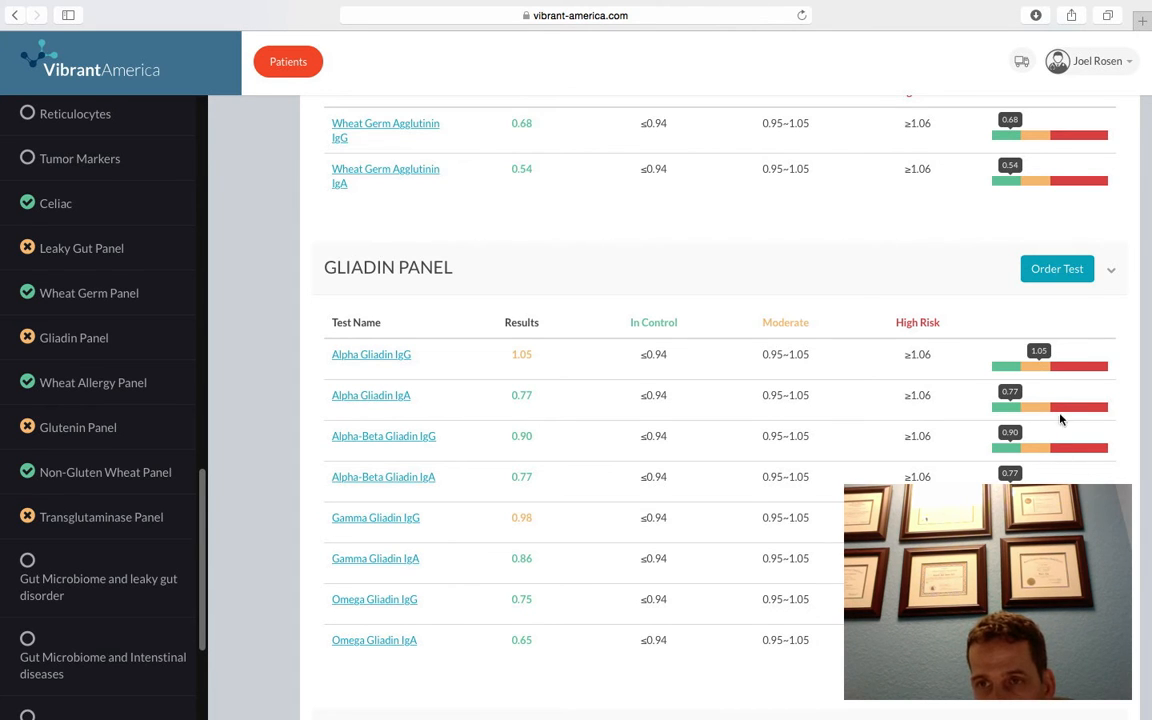
Scroll down through the wheat panels to the Transglutaminase 3 and 6 IgG results
scroll(down, 3)
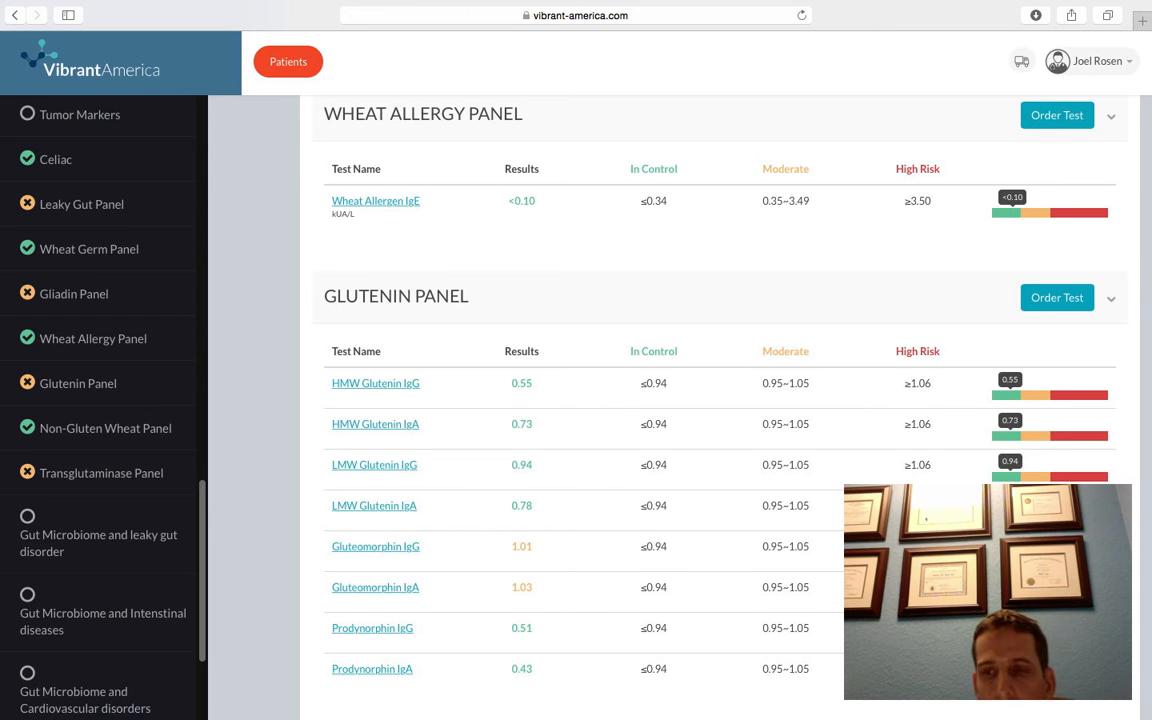
scroll(down, 3)
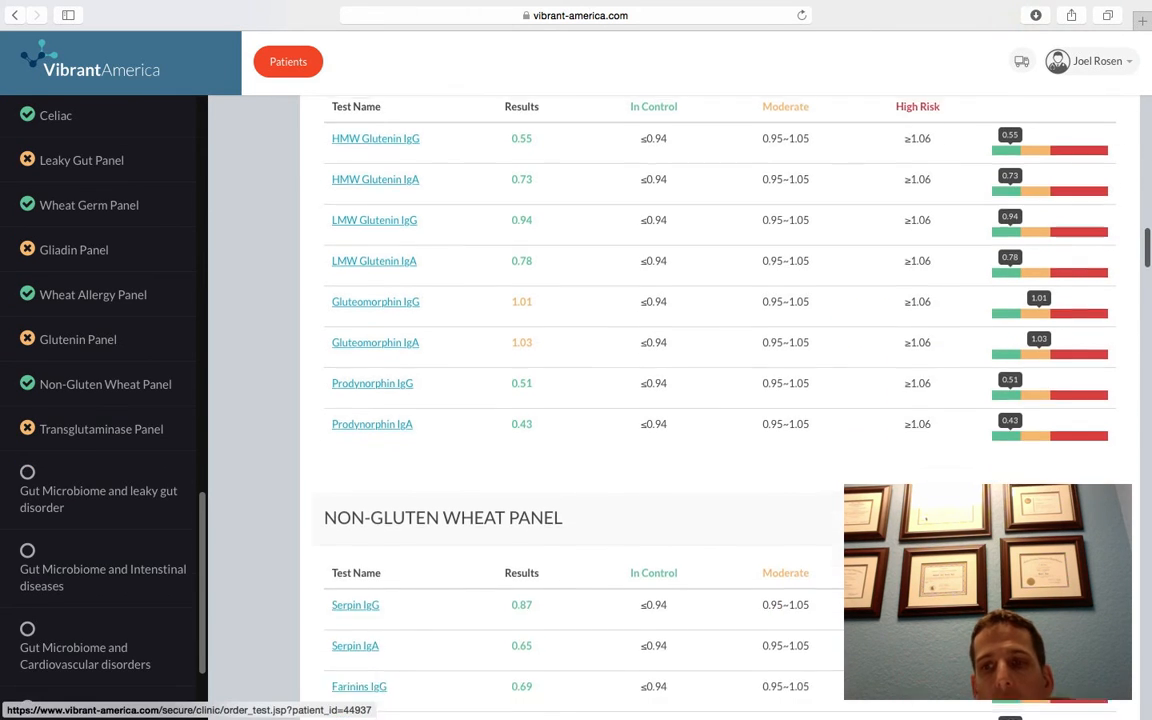
scroll(down, 3)
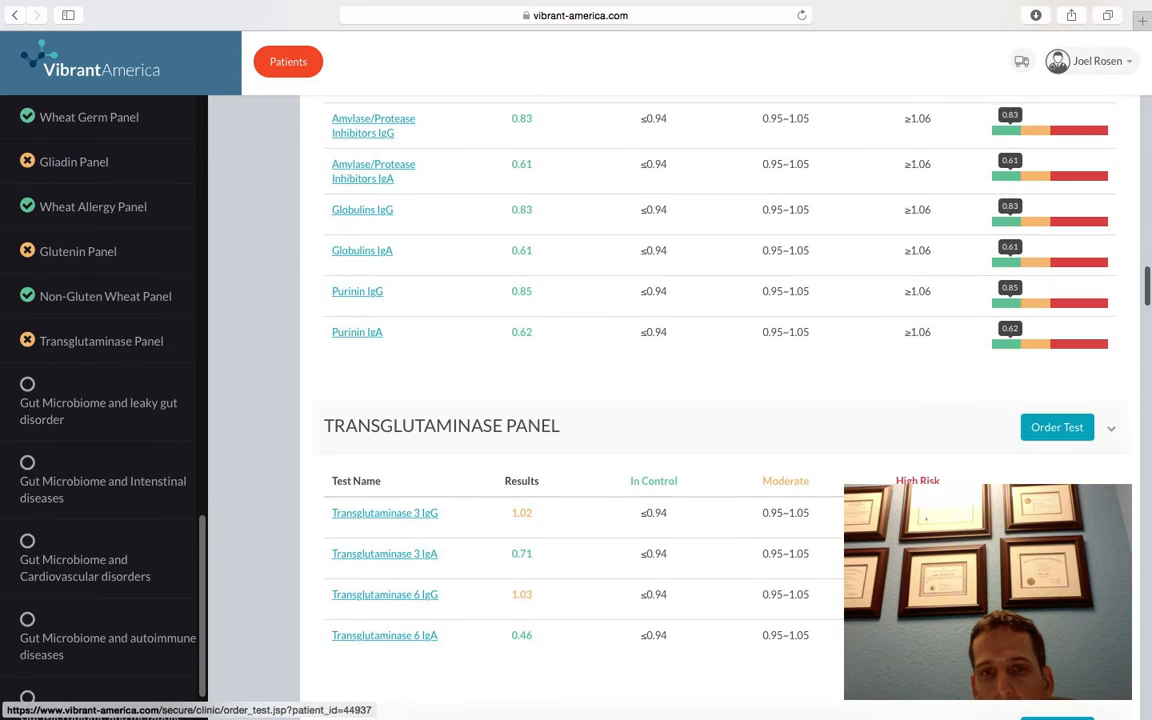
scroll(down, 3)
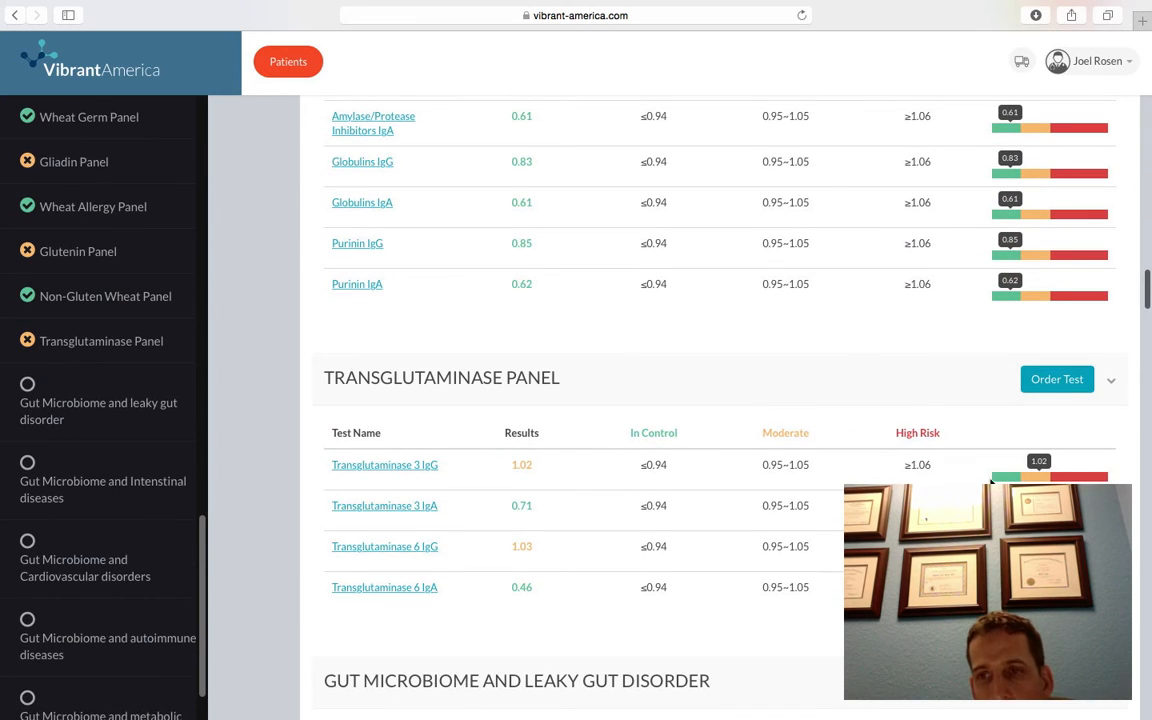
mouse_move(664, 576)
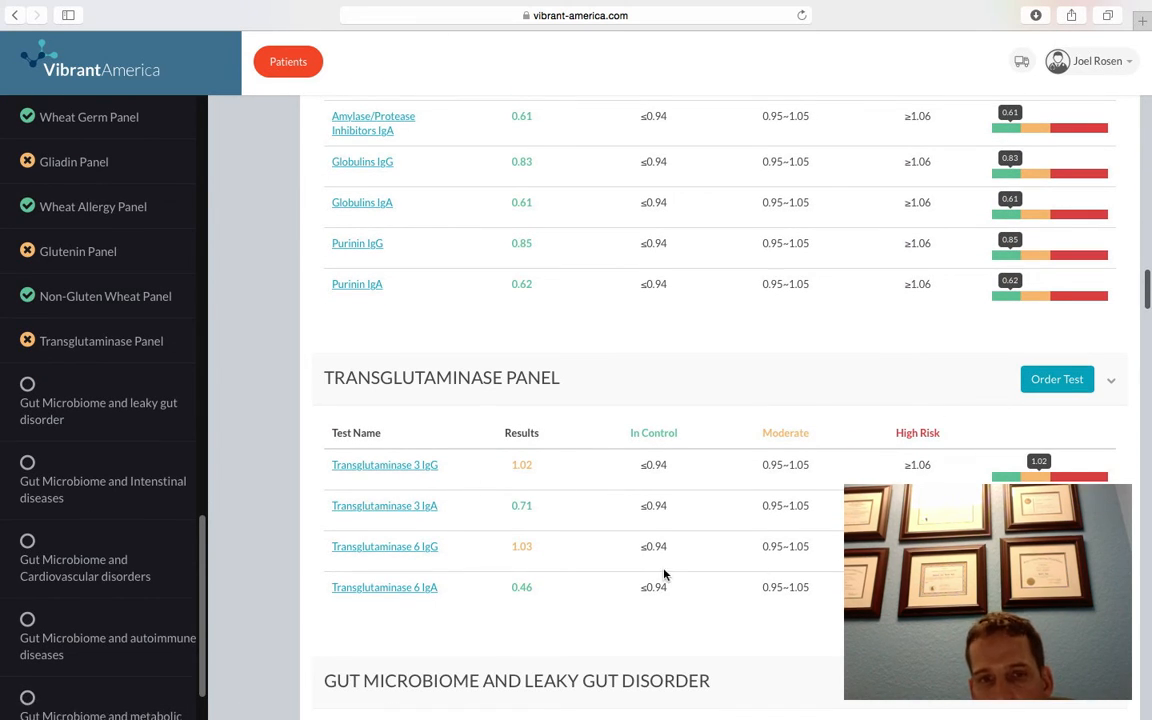
mouse_move(1052, 436)
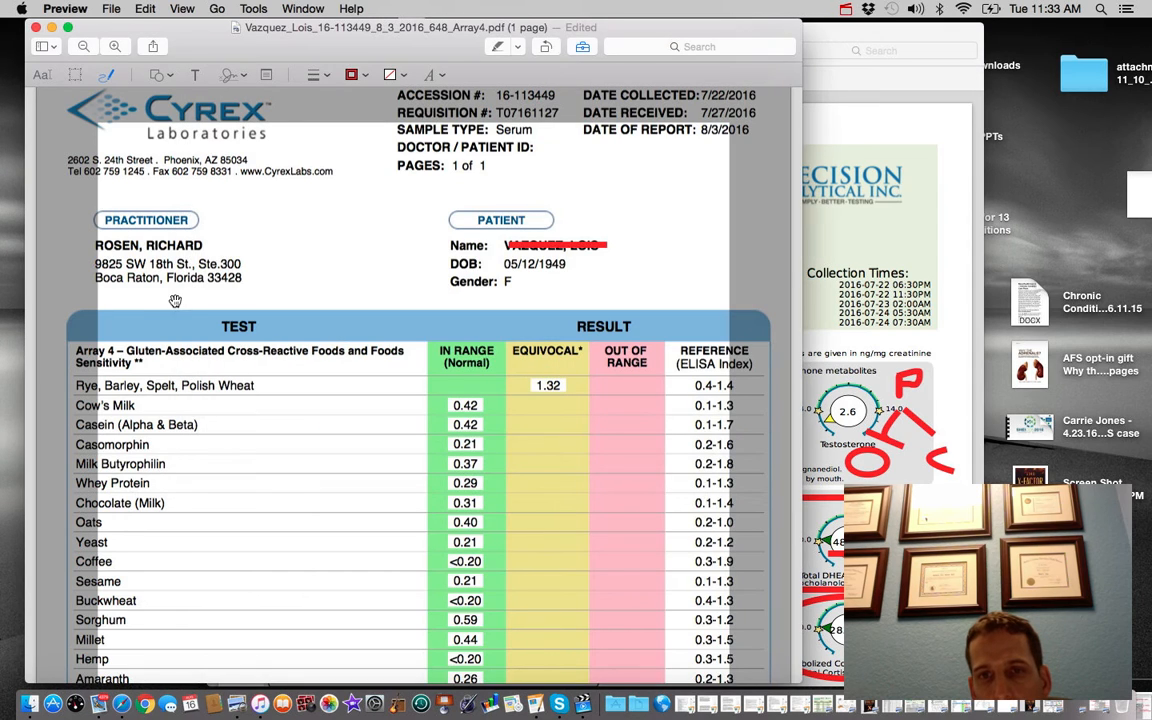
mouse_move(484, 390)
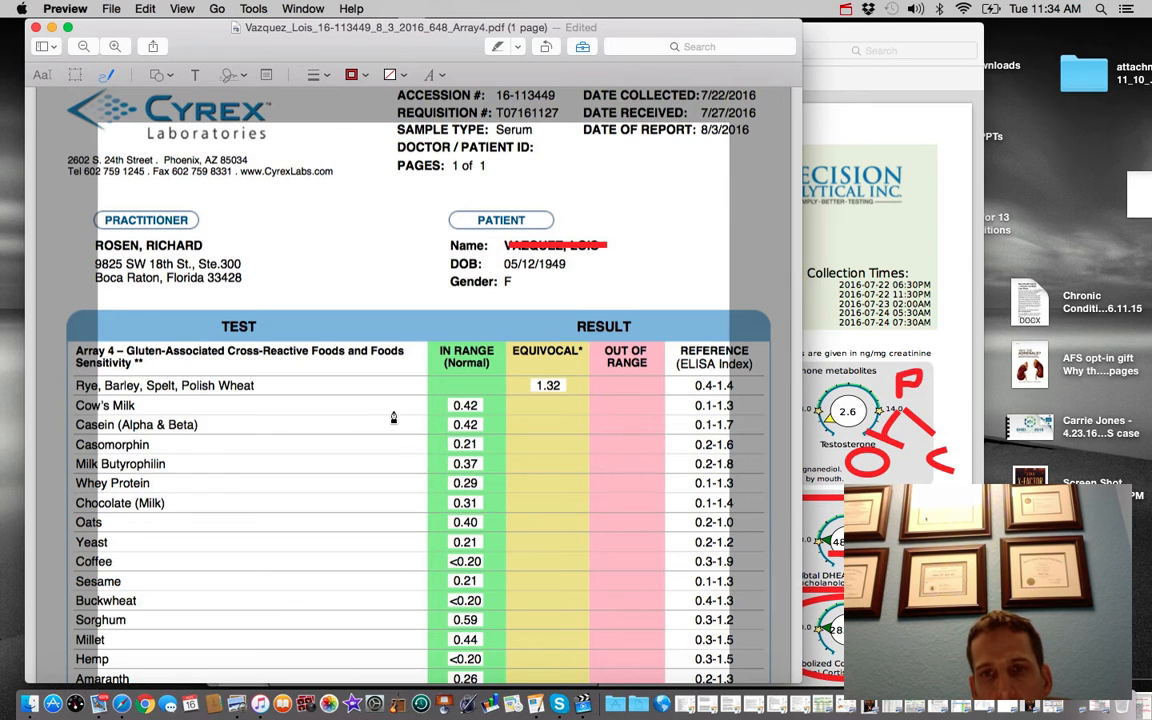
Circle the equivocal 1.32 Rye, Barley, Spelt, Polish Wheat value in red
scroll(down, 3)
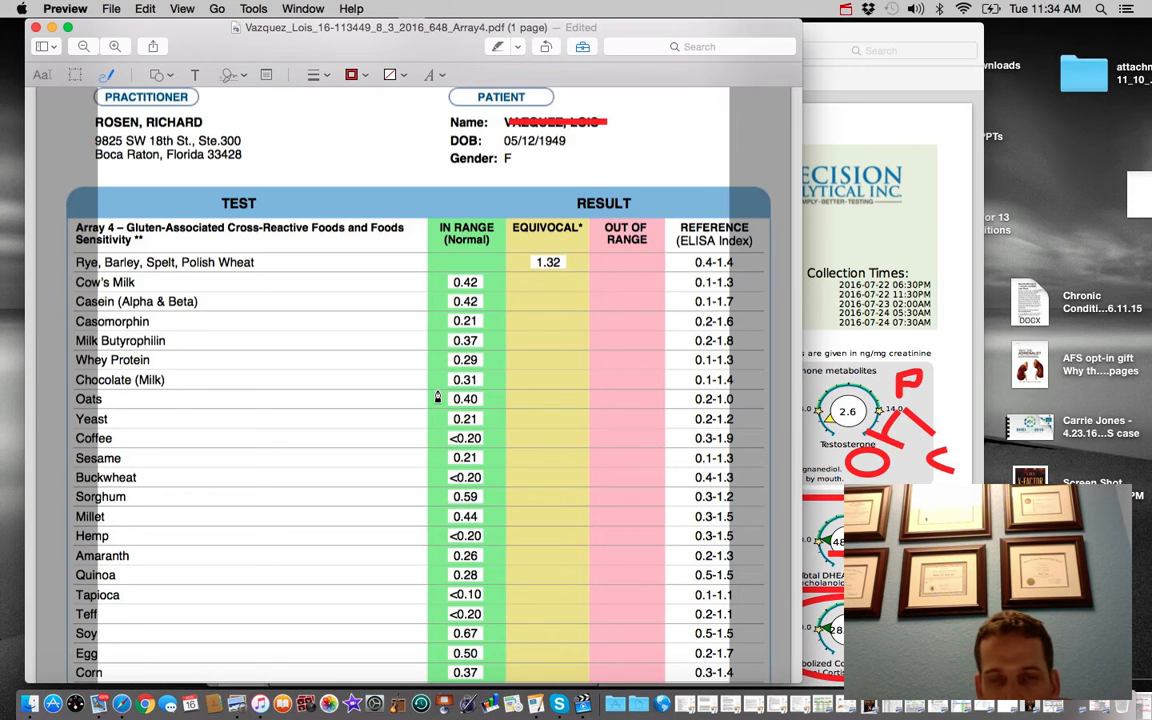
mouse_move(392, 400)
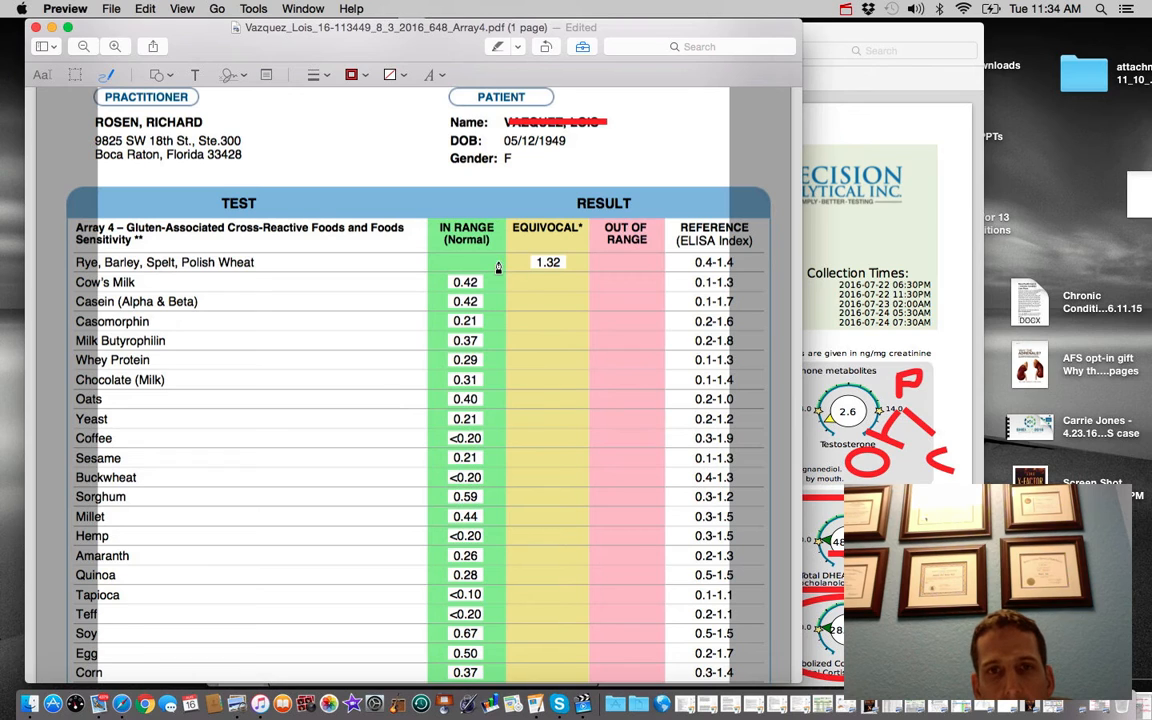
drag(520, 250, 524, 300)
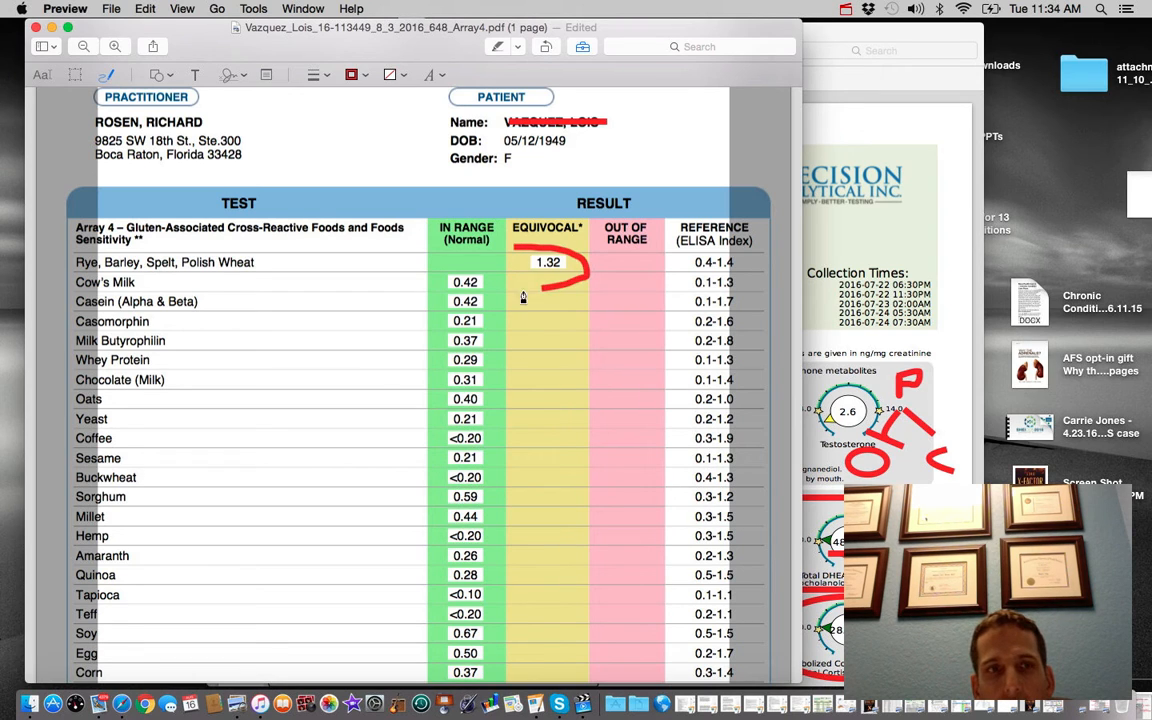
click(536, 268)
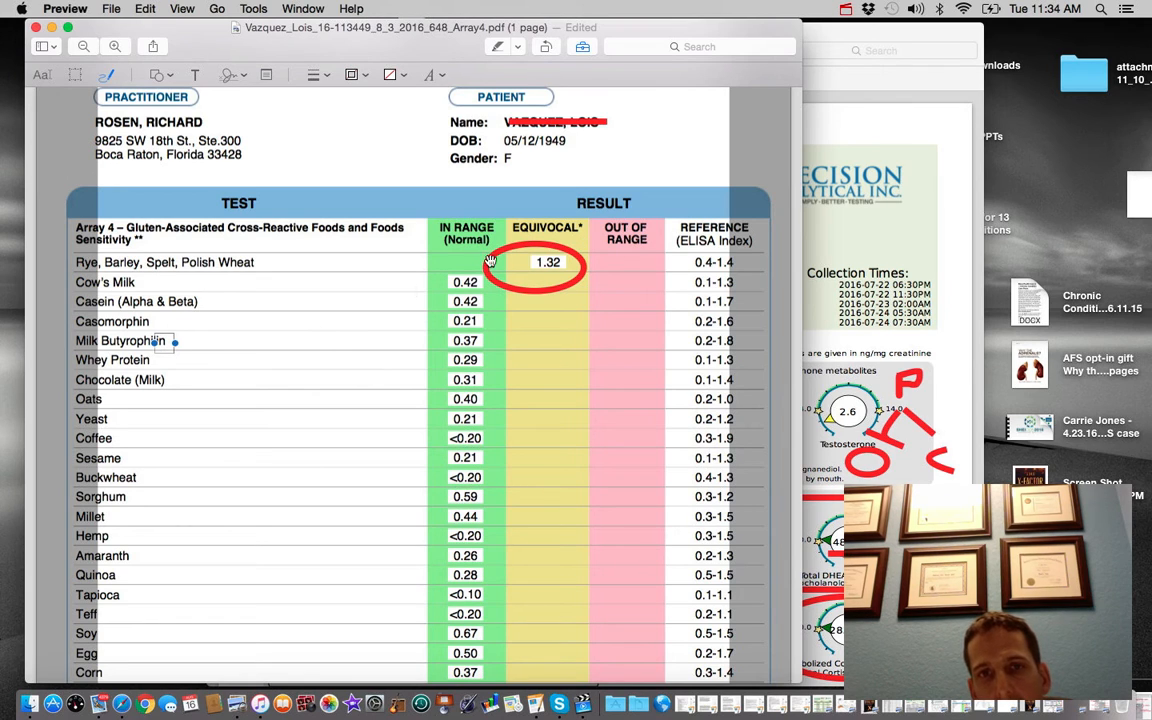
mouse_move(548, 280)
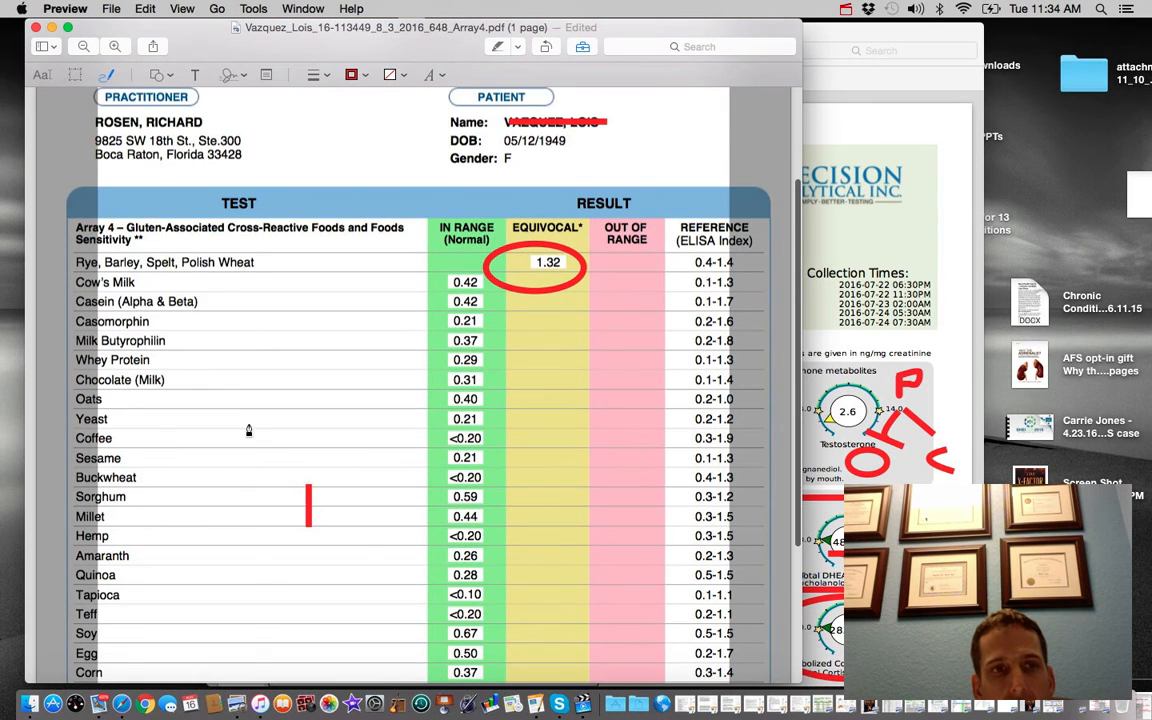
mouse_move(160, 452)
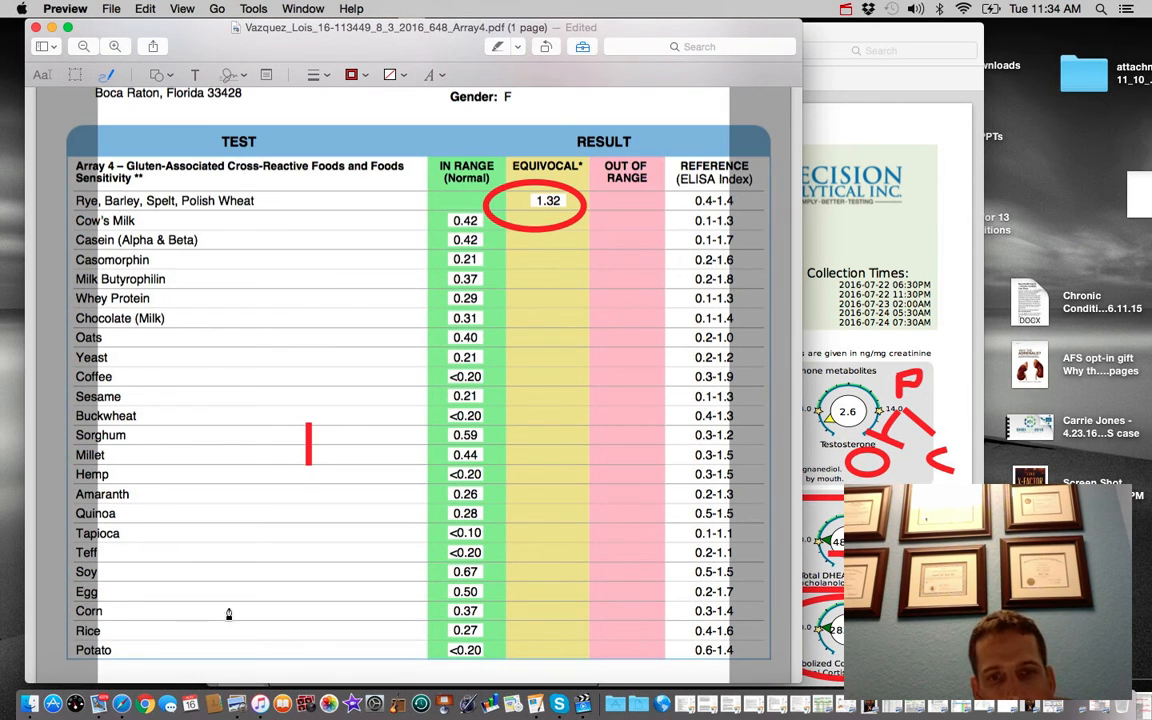
scroll(down, 3)
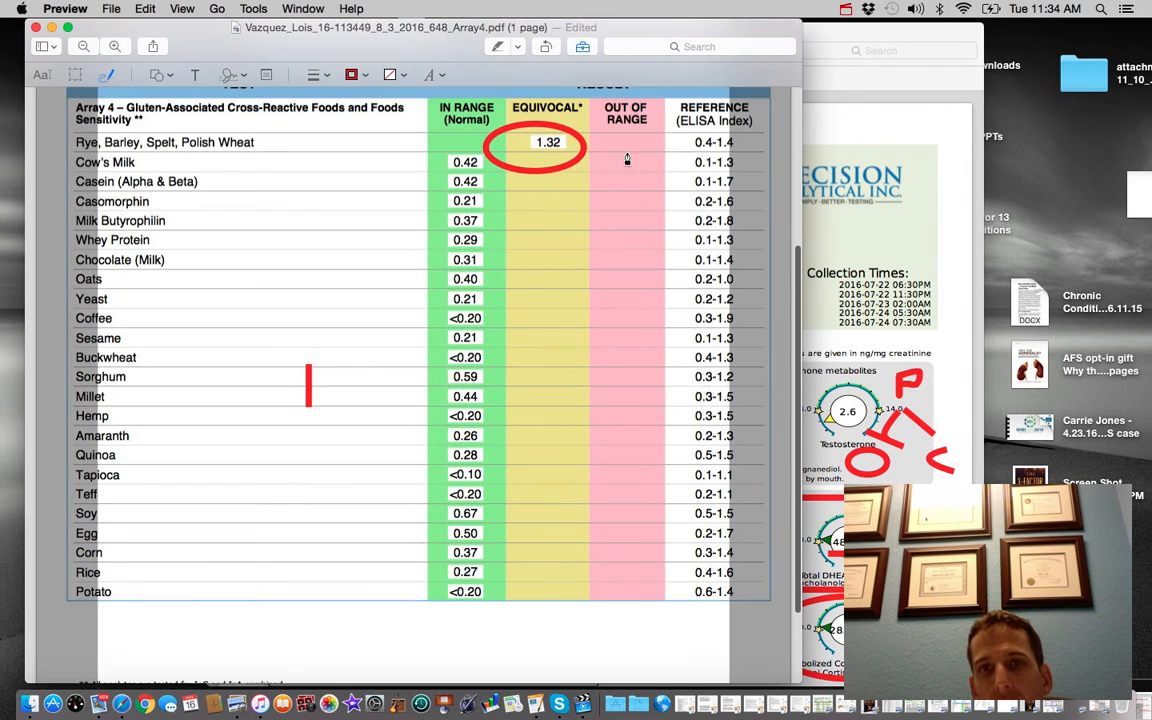
Draw red vertical lines down the Out of Range and Equivocal columns
drag(632, 140, 620, 418)
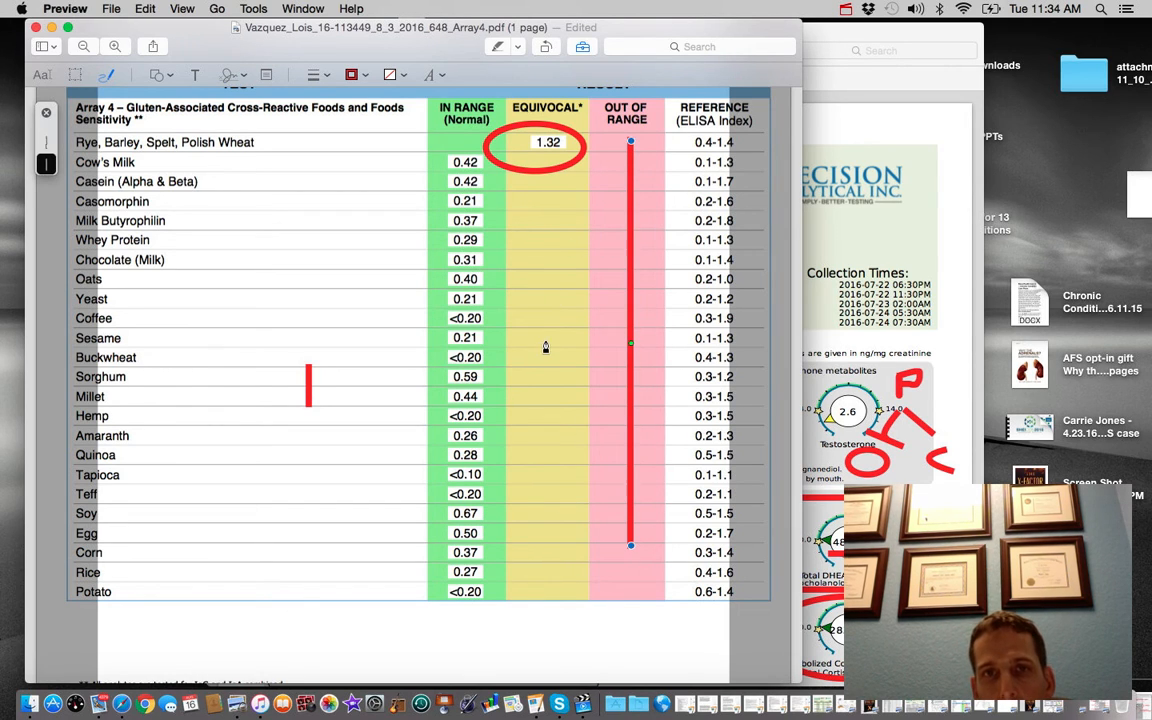
drag(550, 184, 544, 444)
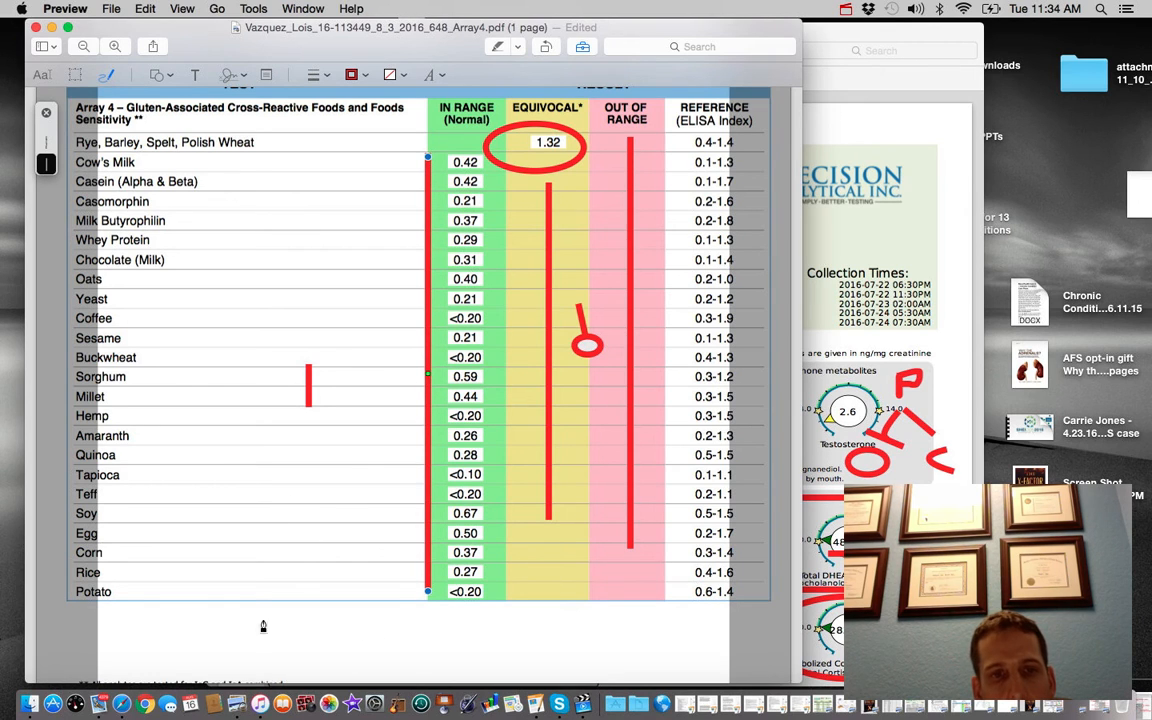
Underline in red the footnote that all analytes are tested for IgG and IgA combined
scroll(down, 3)
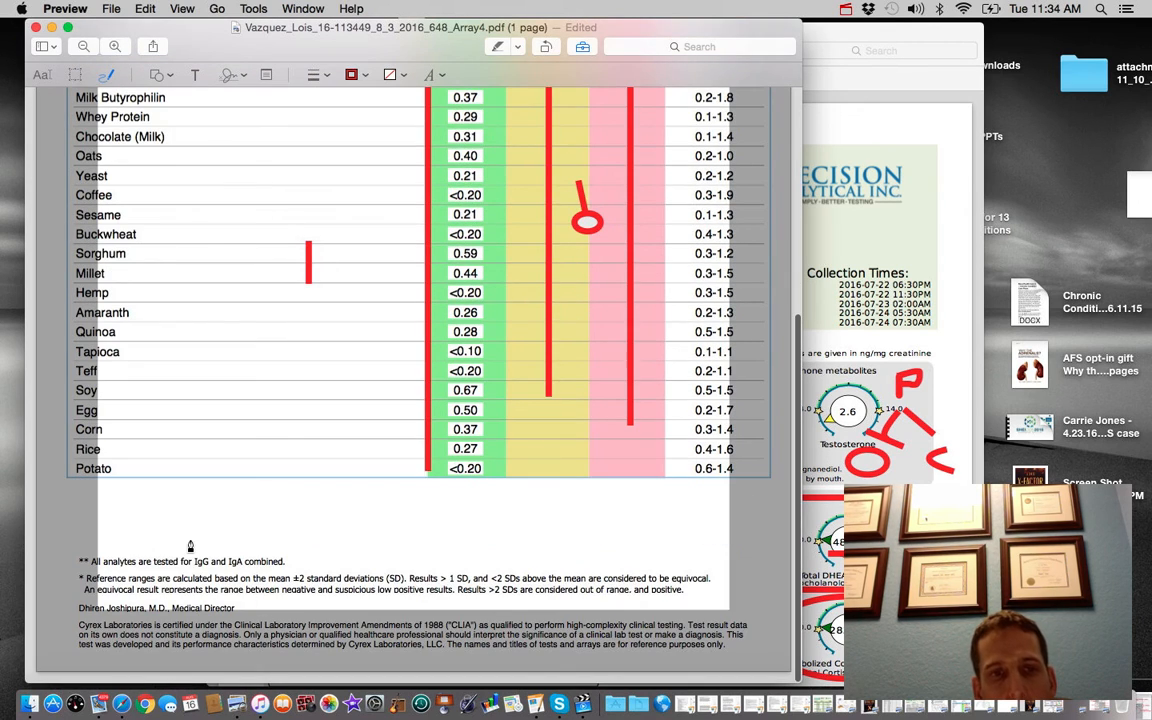
drag(184, 544, 336, 564)
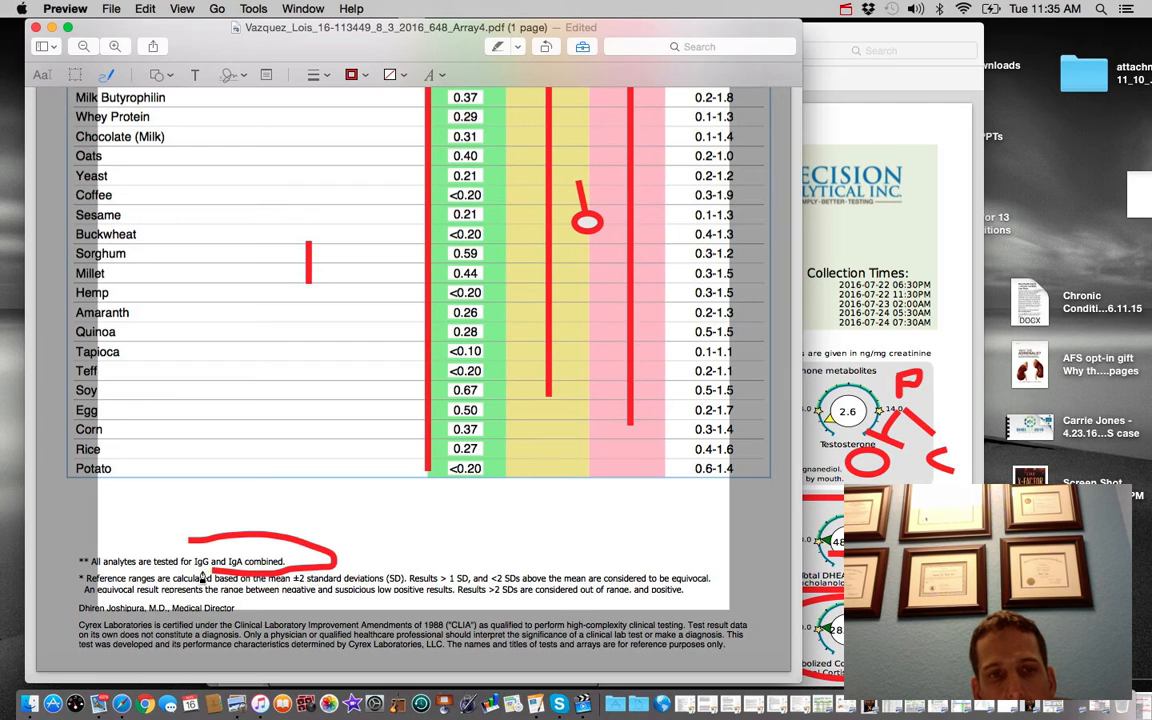
click(250, 556)
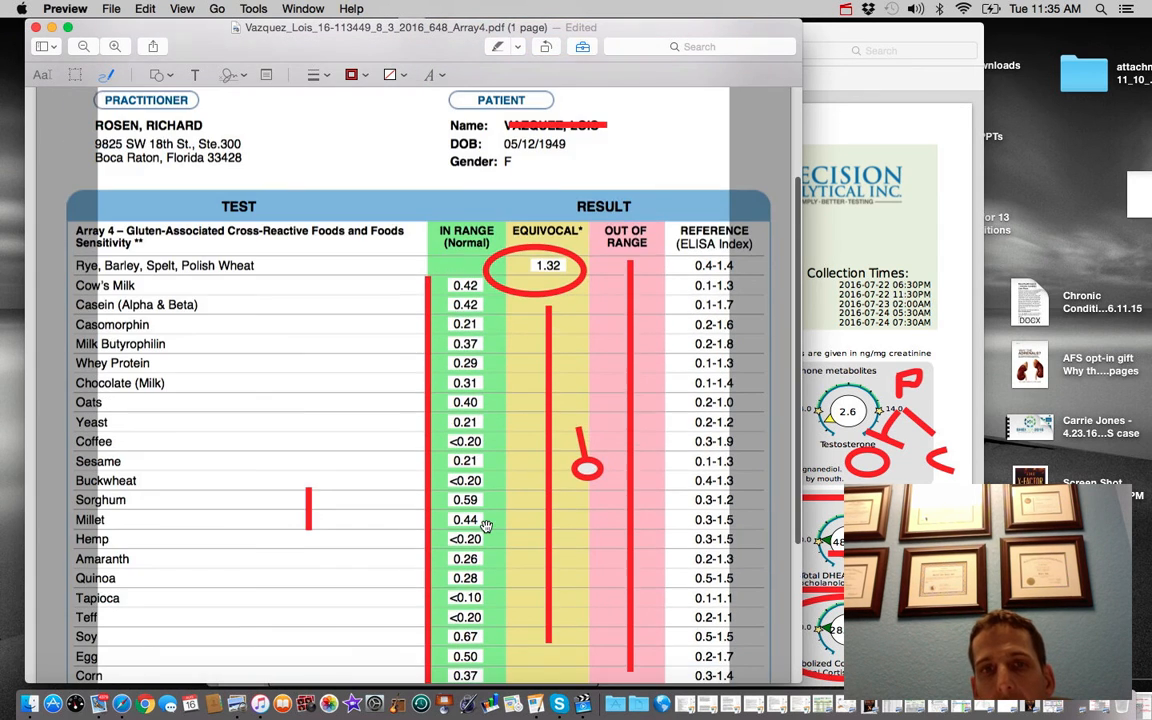
scroll(down, 3)
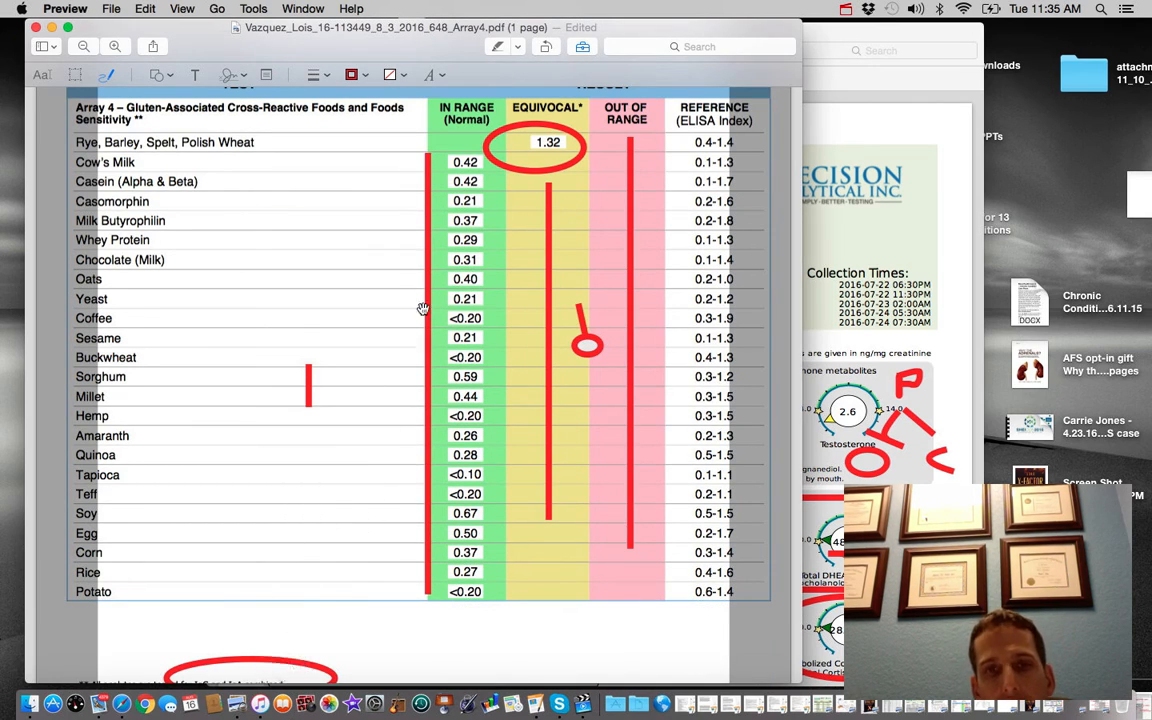
mouse_move(366, 504)
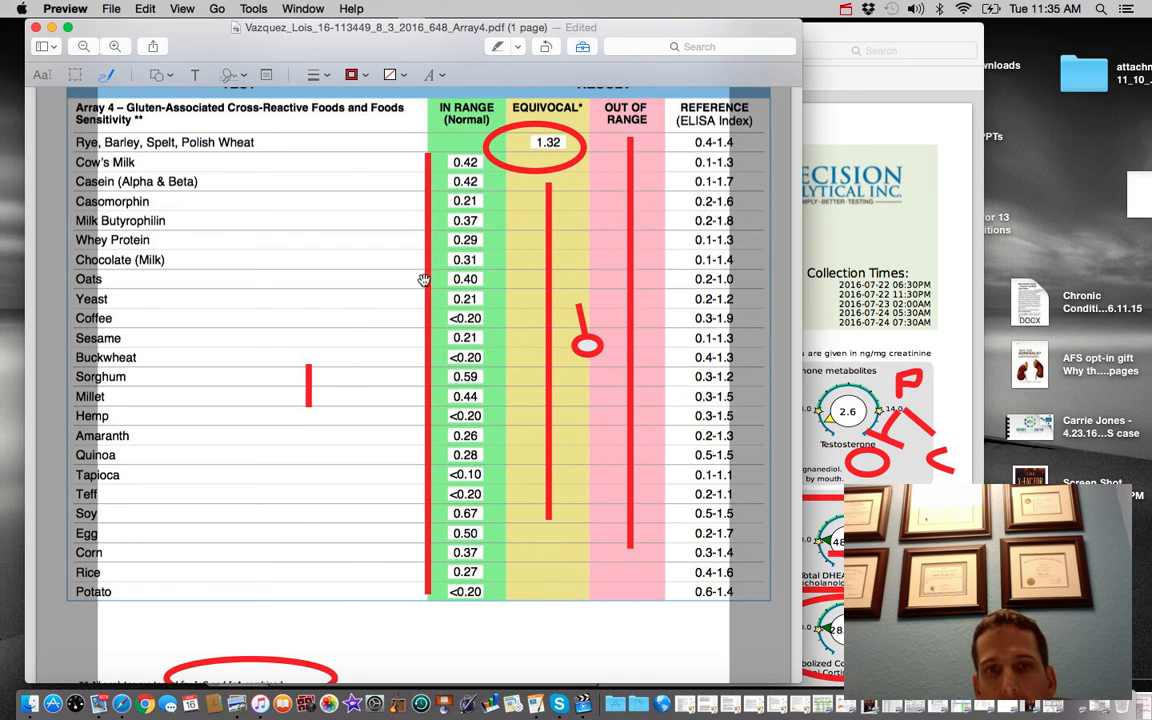
mouse_move(536, 394)
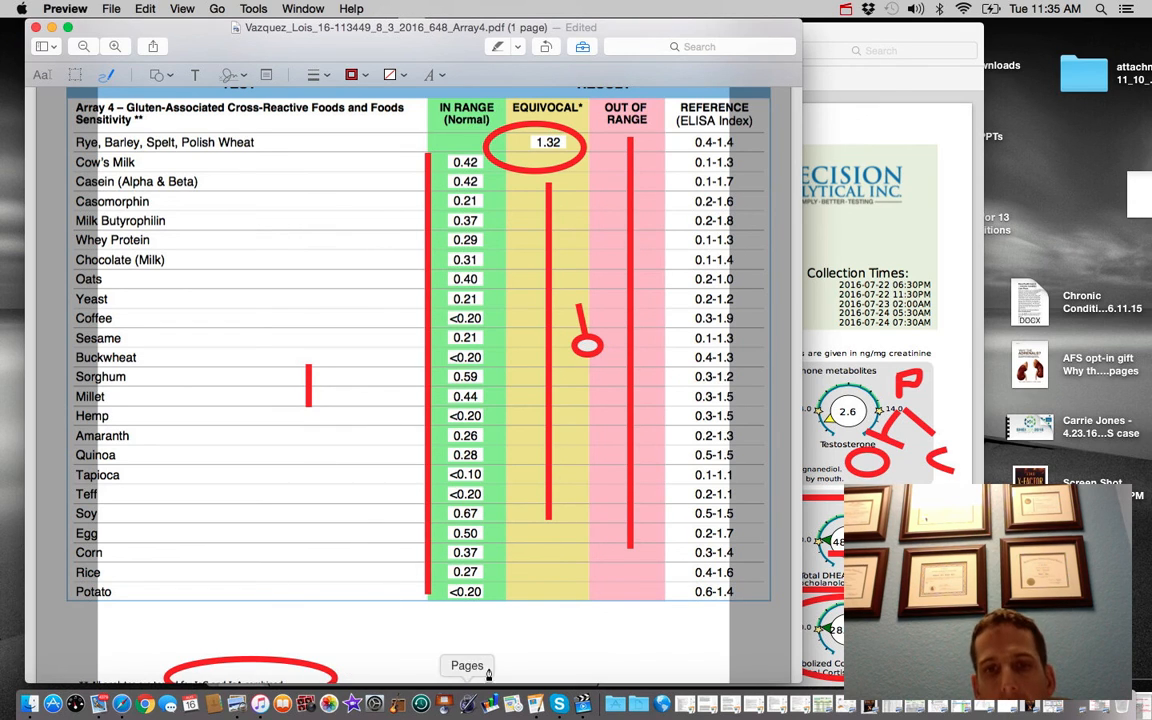
mouse_move(510, 654)
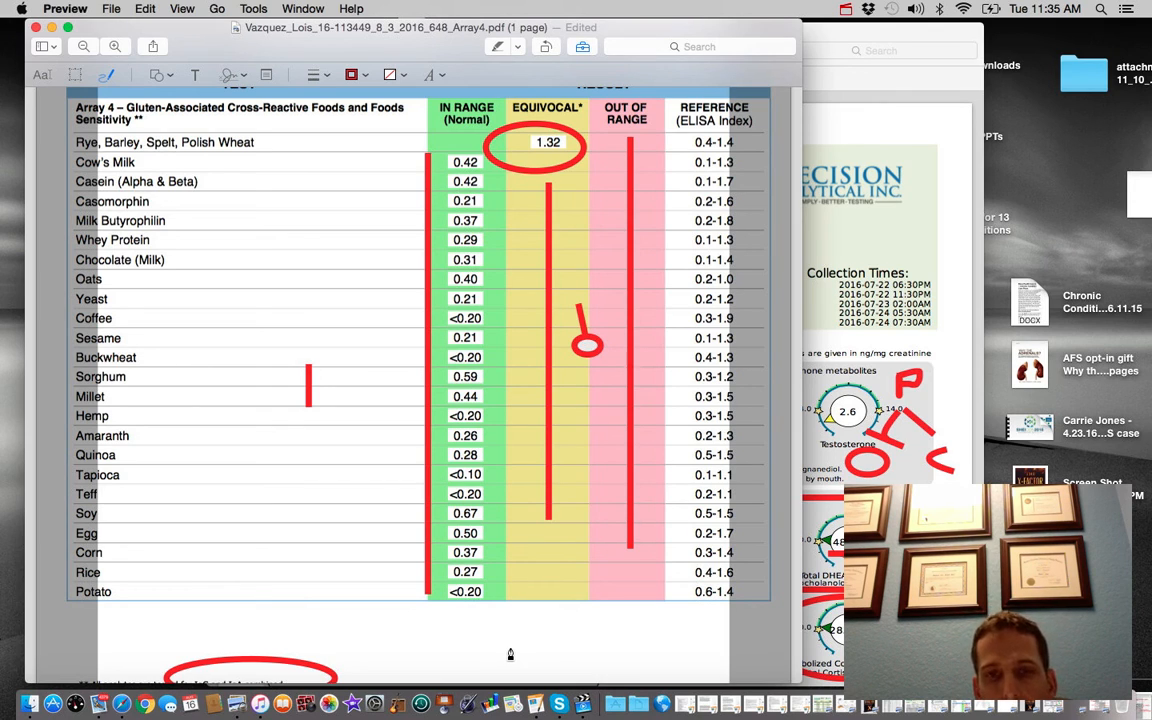
mouse_move(292, 430)
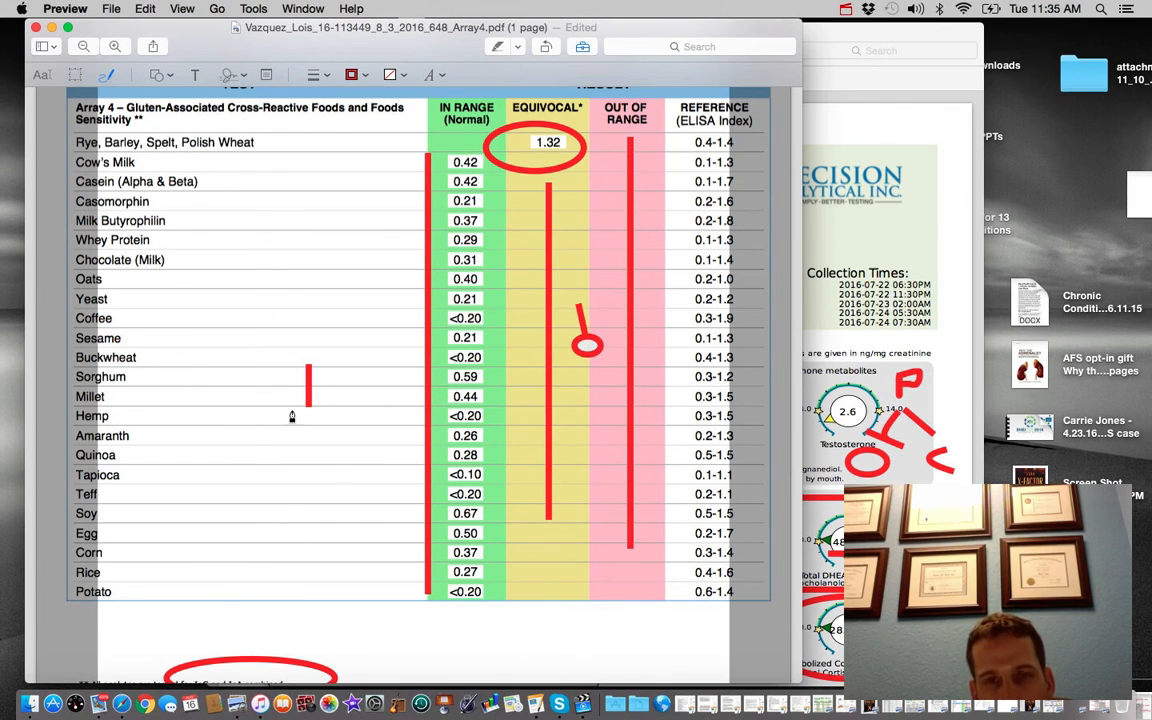
mouse_move(278, 566)
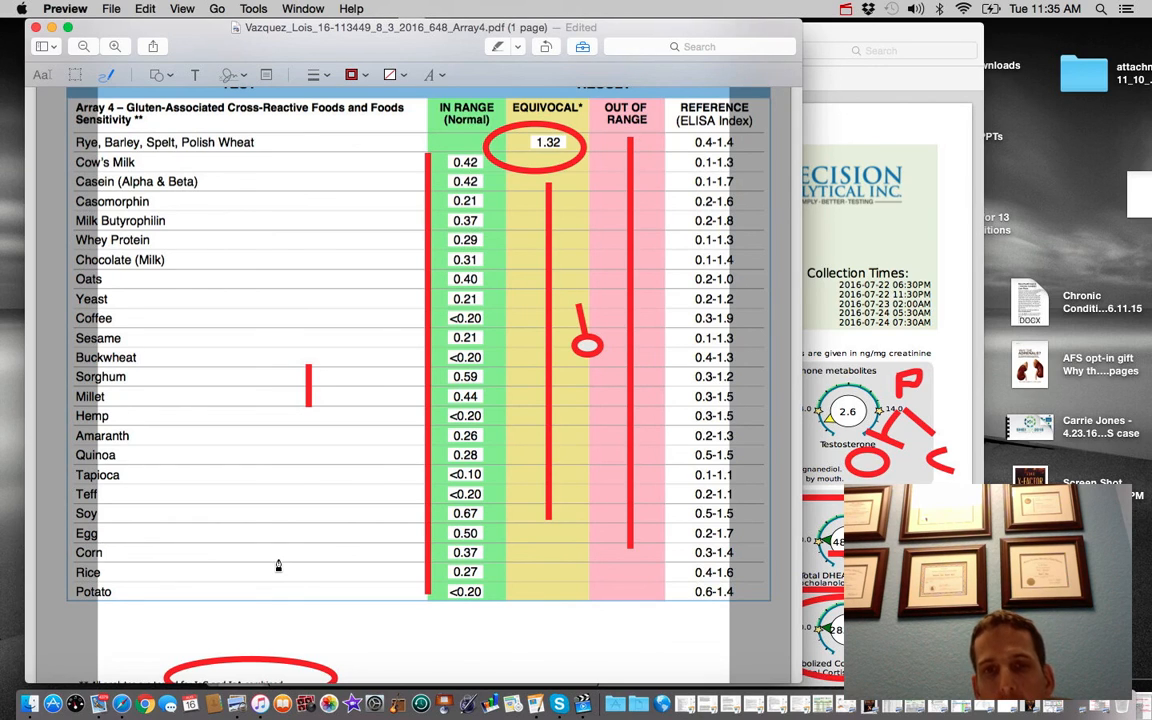
mouse_move(304, 432)
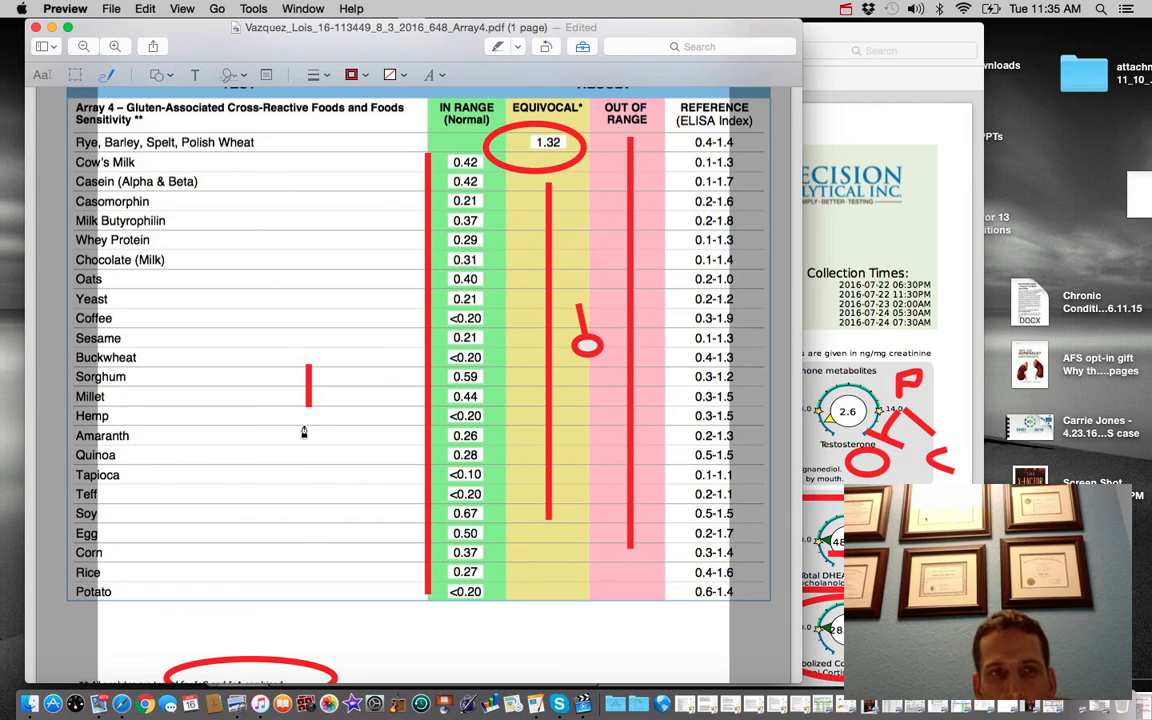
mouse_move(388, 280)
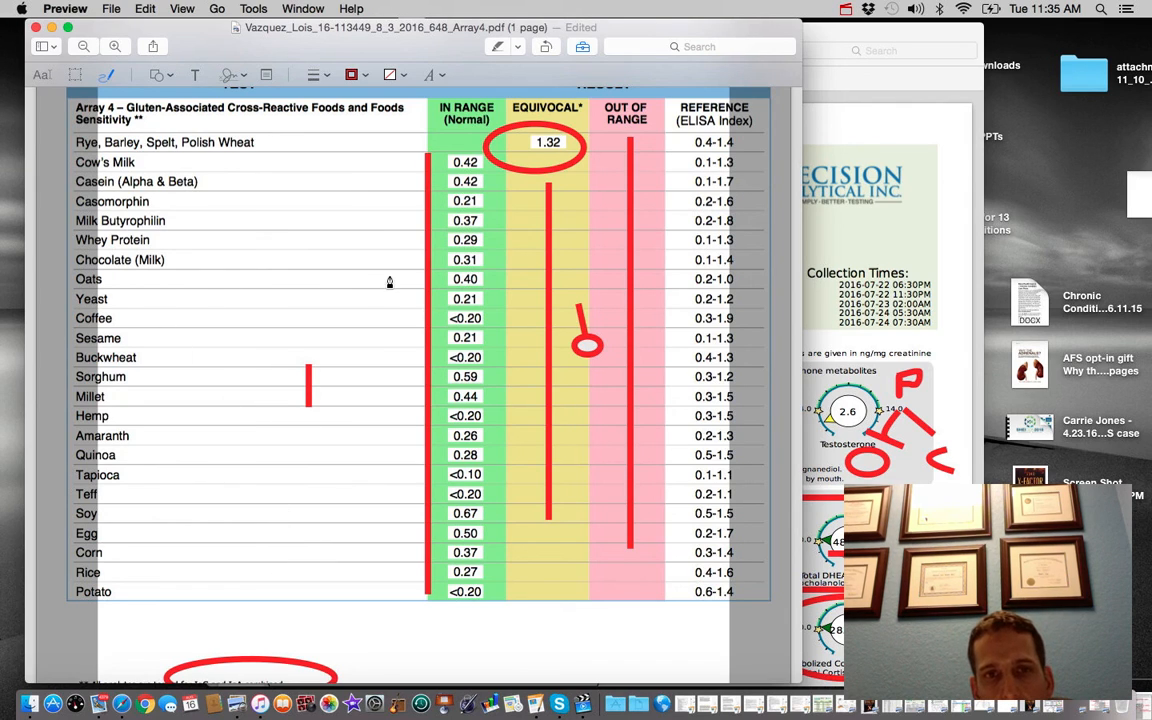
Draw a red freehand underline stroke along the Oats row of the food table
drag(384, 278, 500, 278)
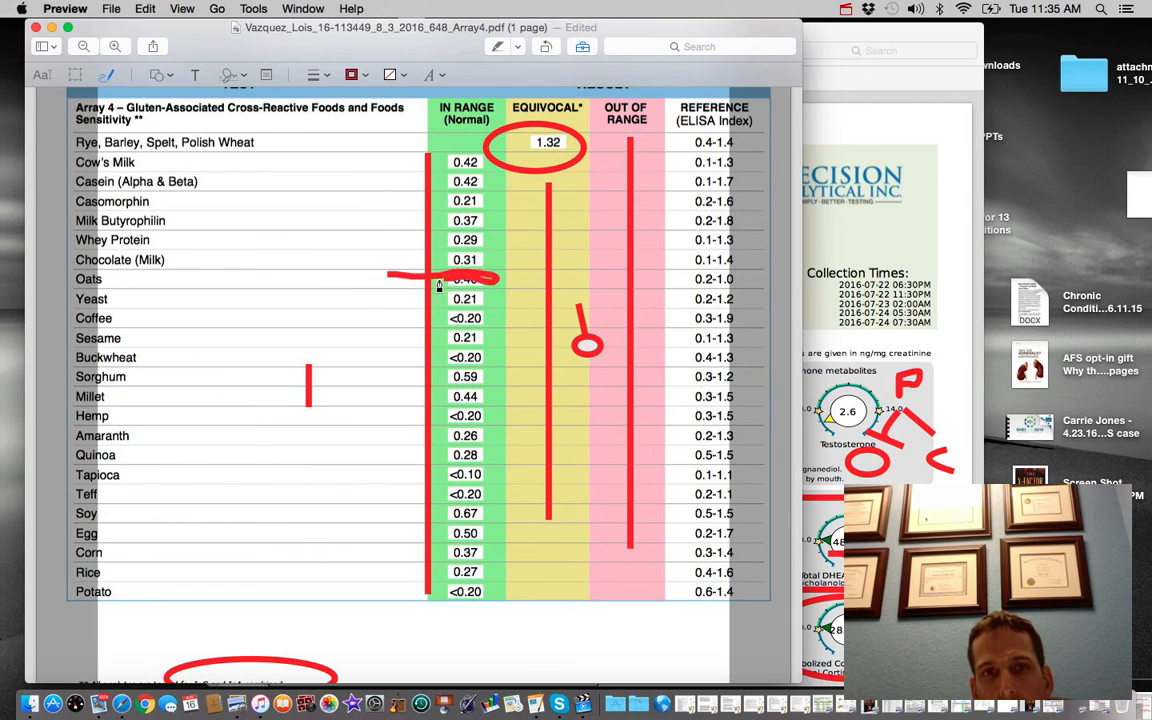
click(444, 278)
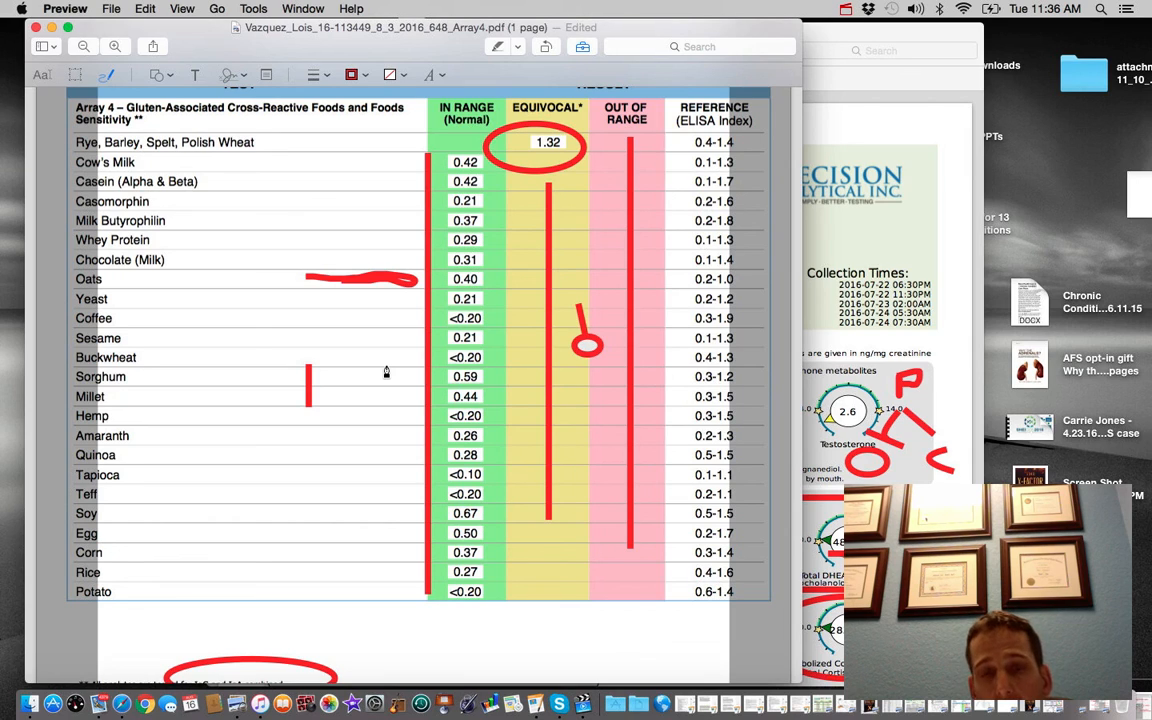
mouse_move(370, 304)
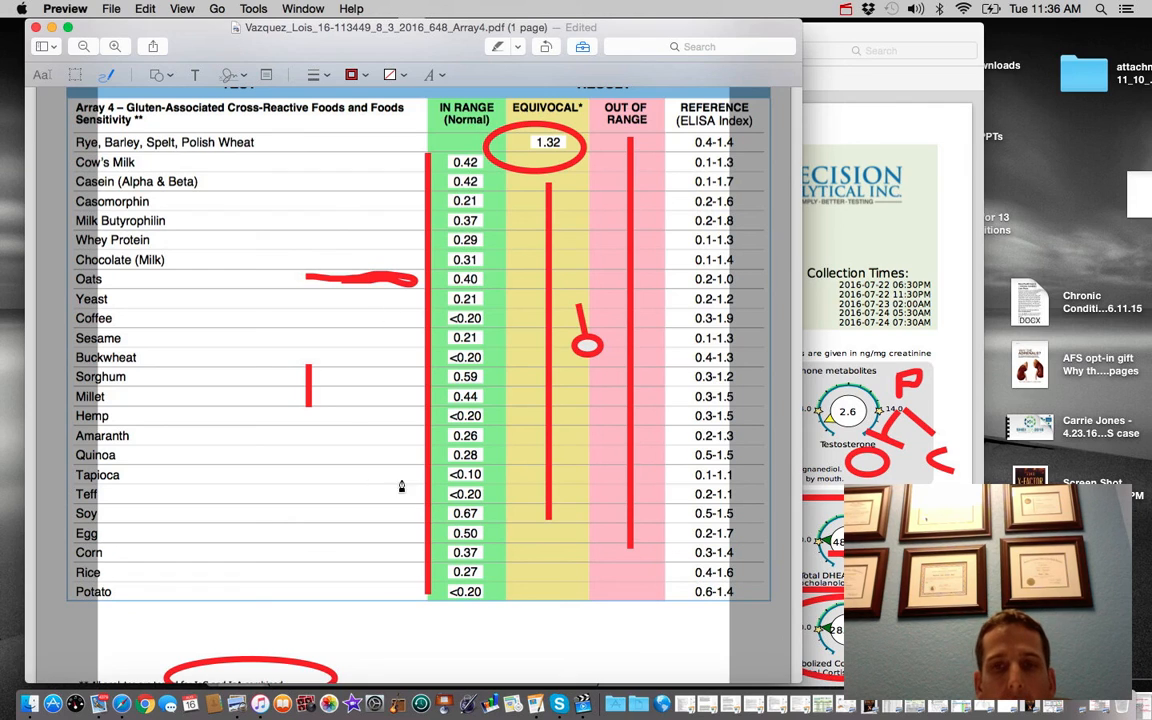
mouse_move(950, 232)
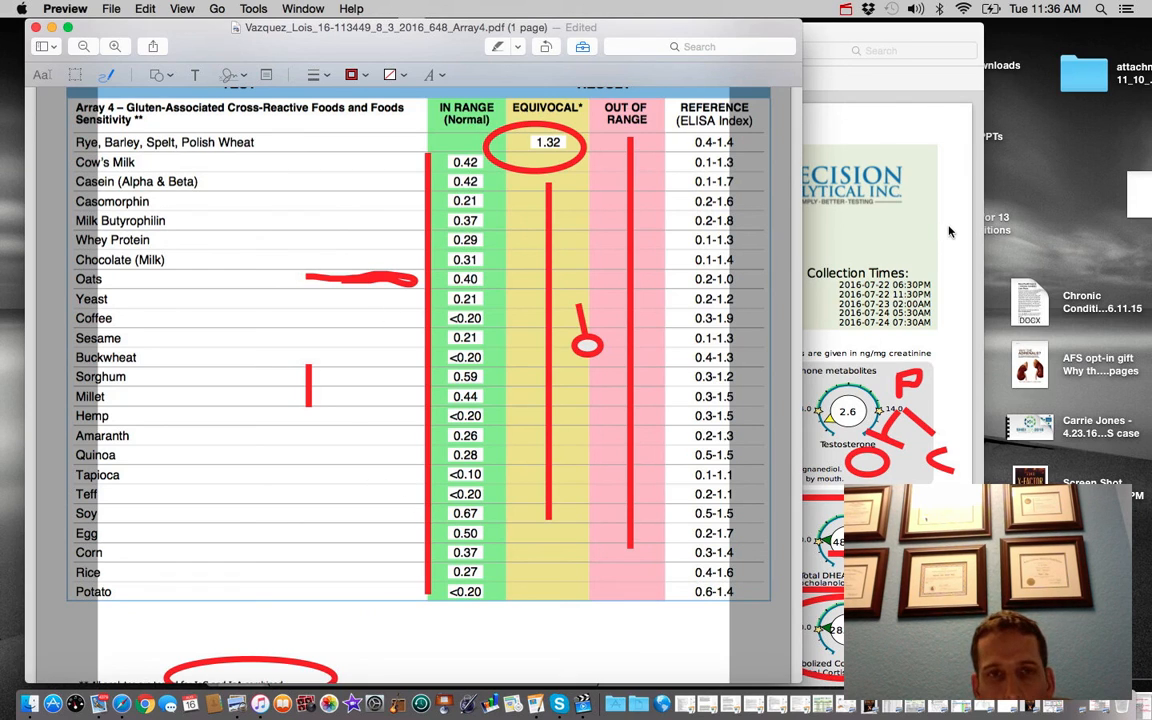